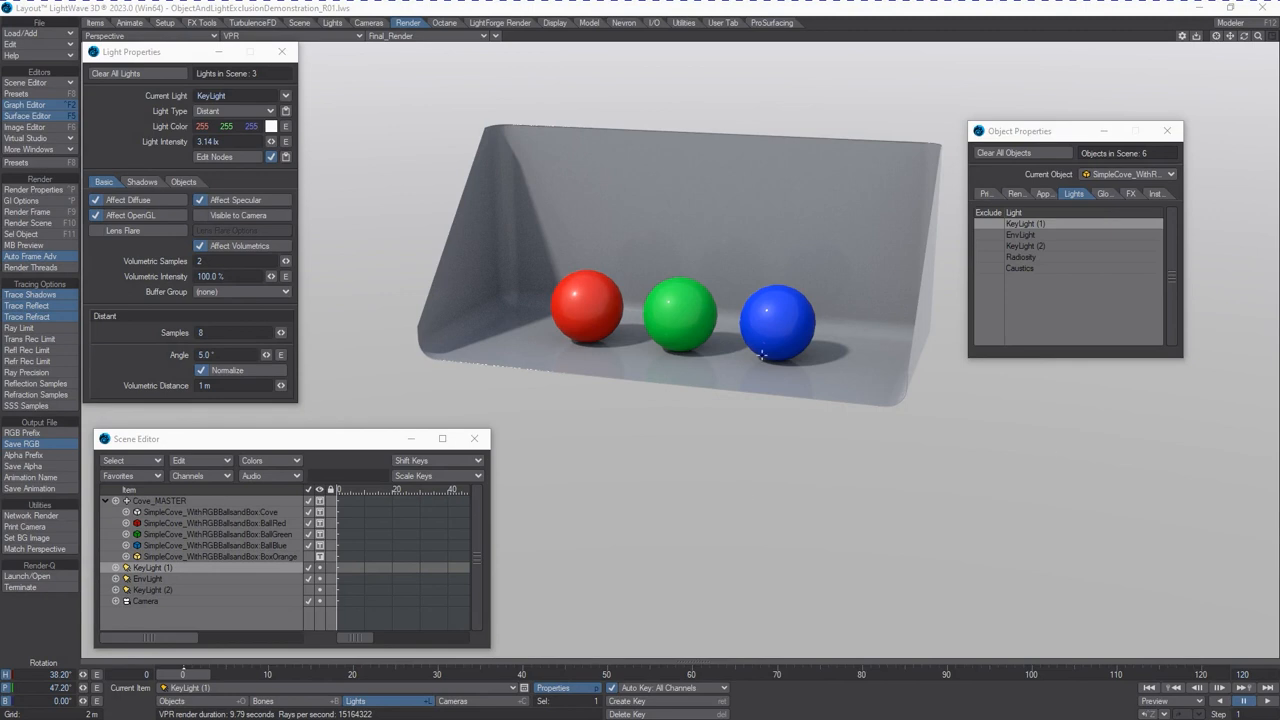
pyautogui.moveTo(616, 256)
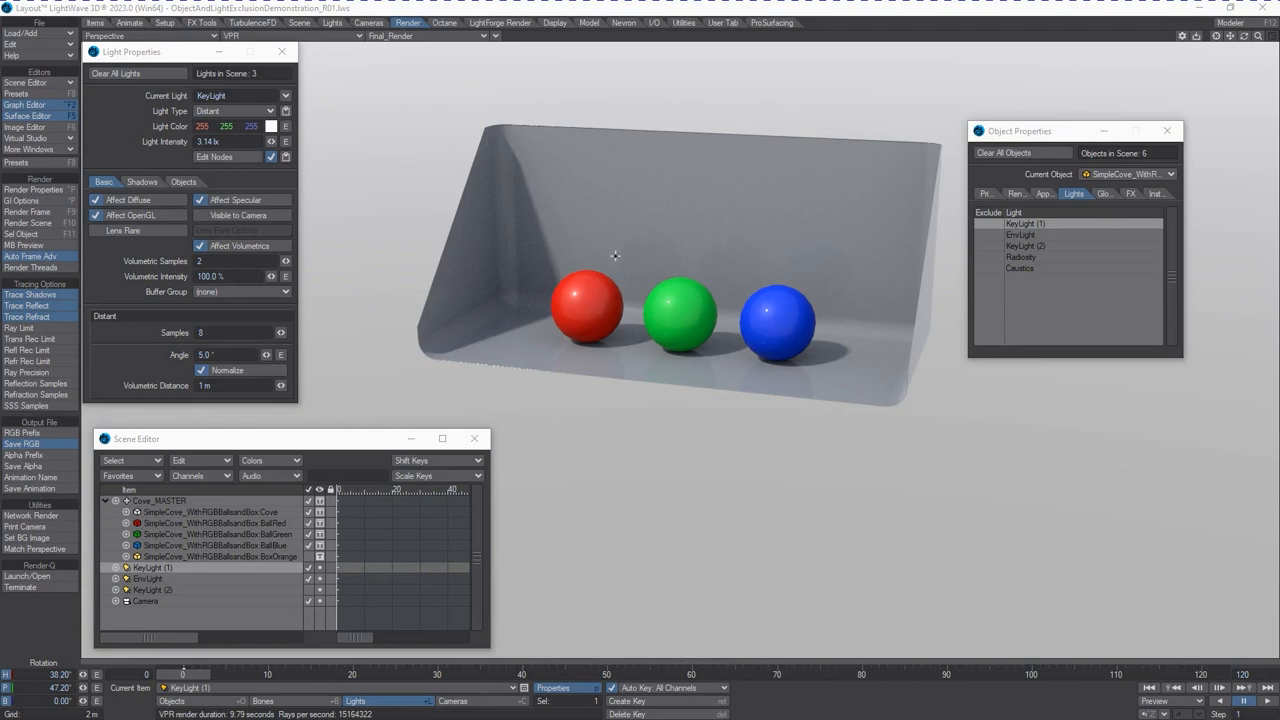
pyautogui.moveTo(612, 368)
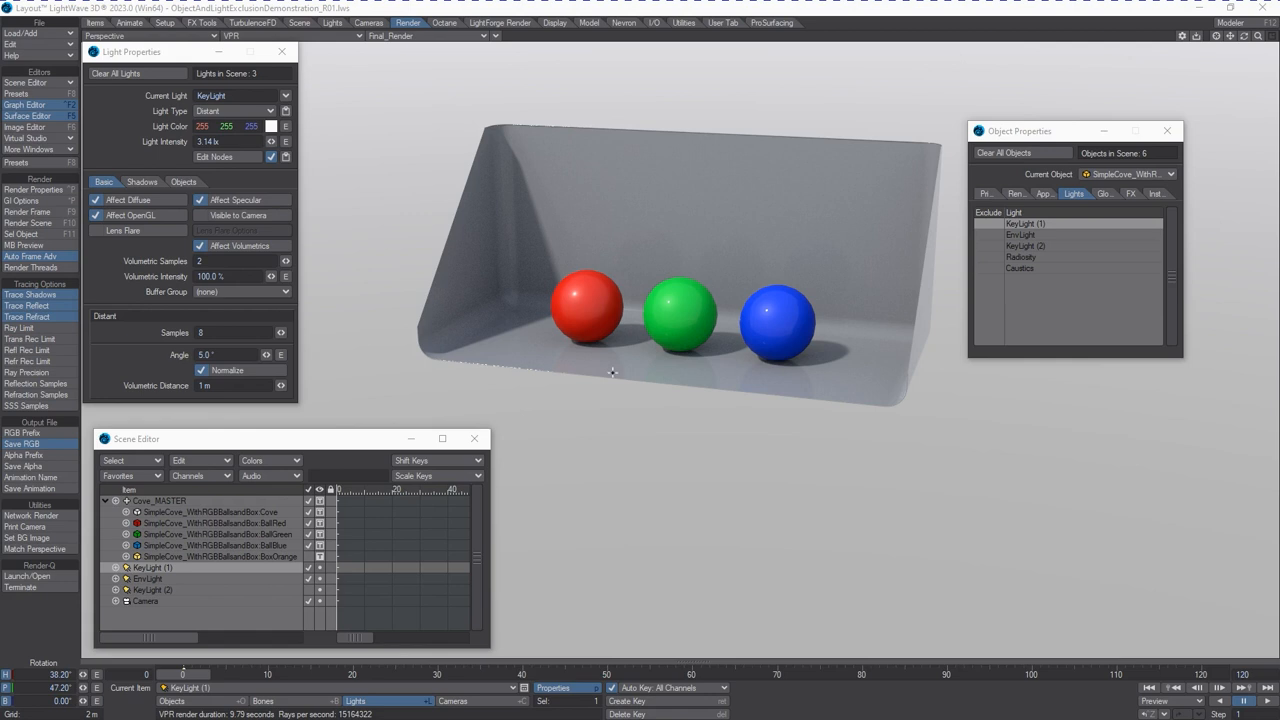
pyautogui.moveTo(598, 312)
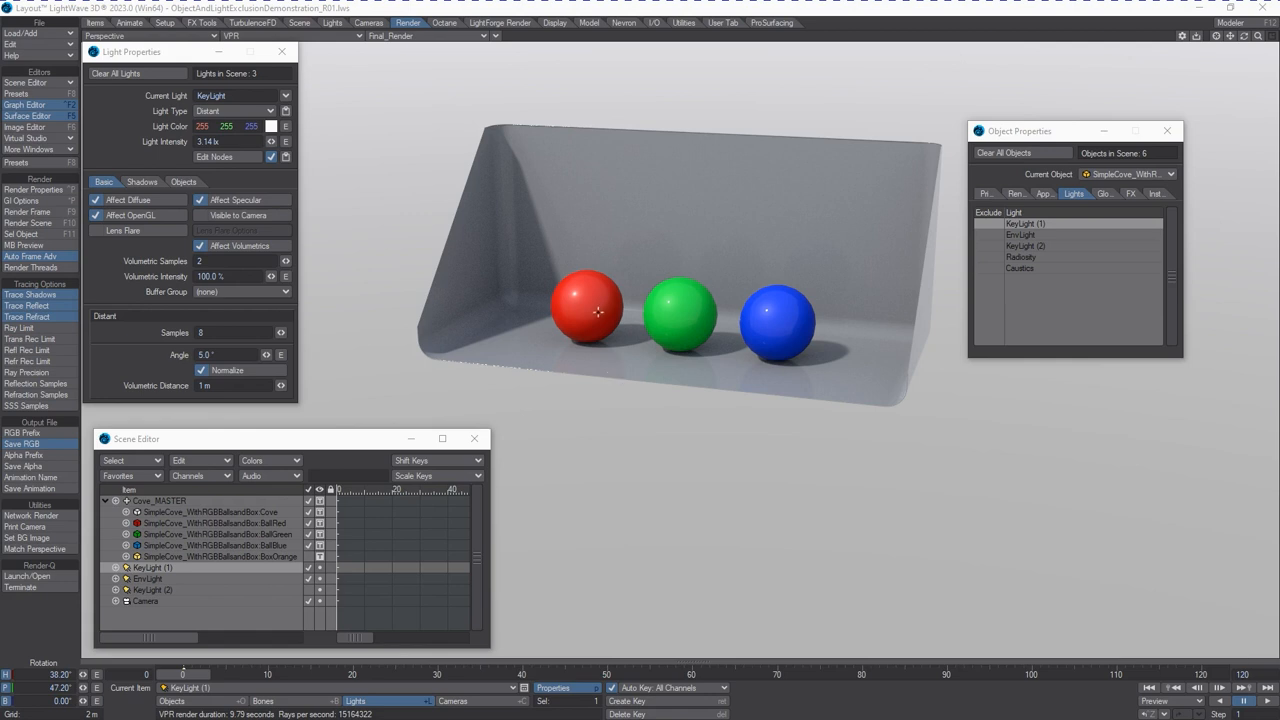
pyautogui.moveTo(328, 332)
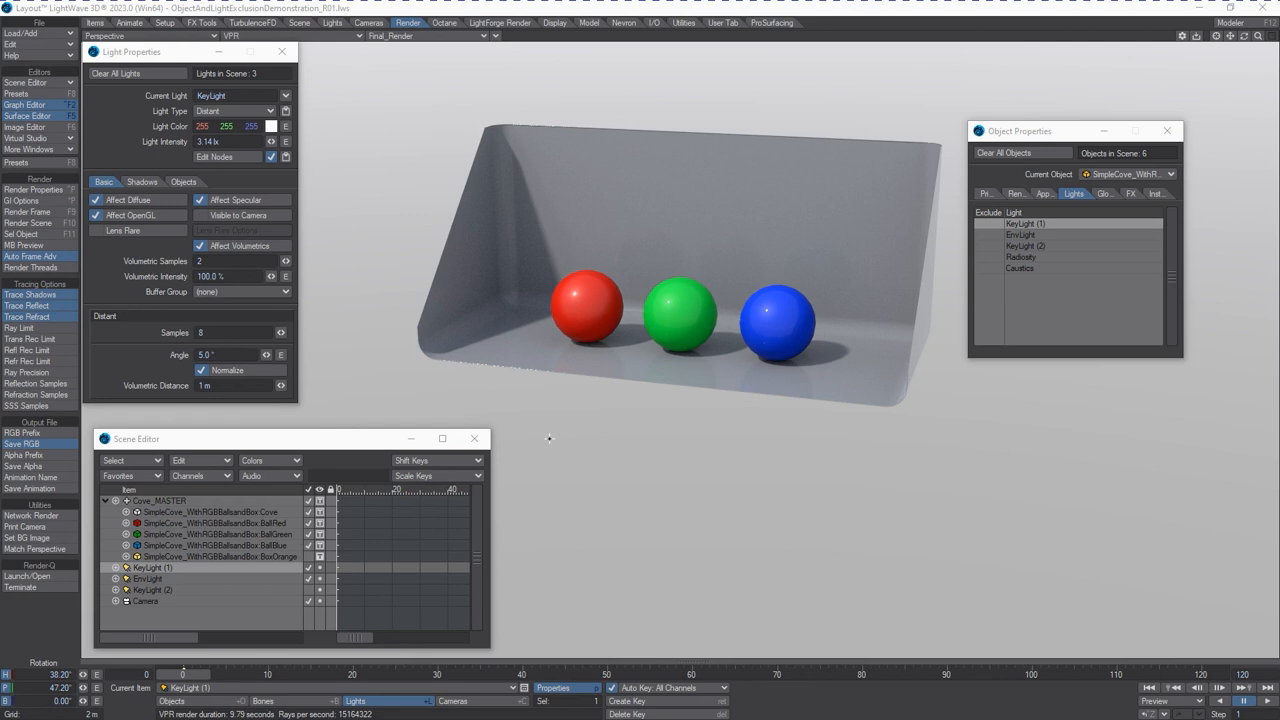
pyautogui.moveTo(630, 420)
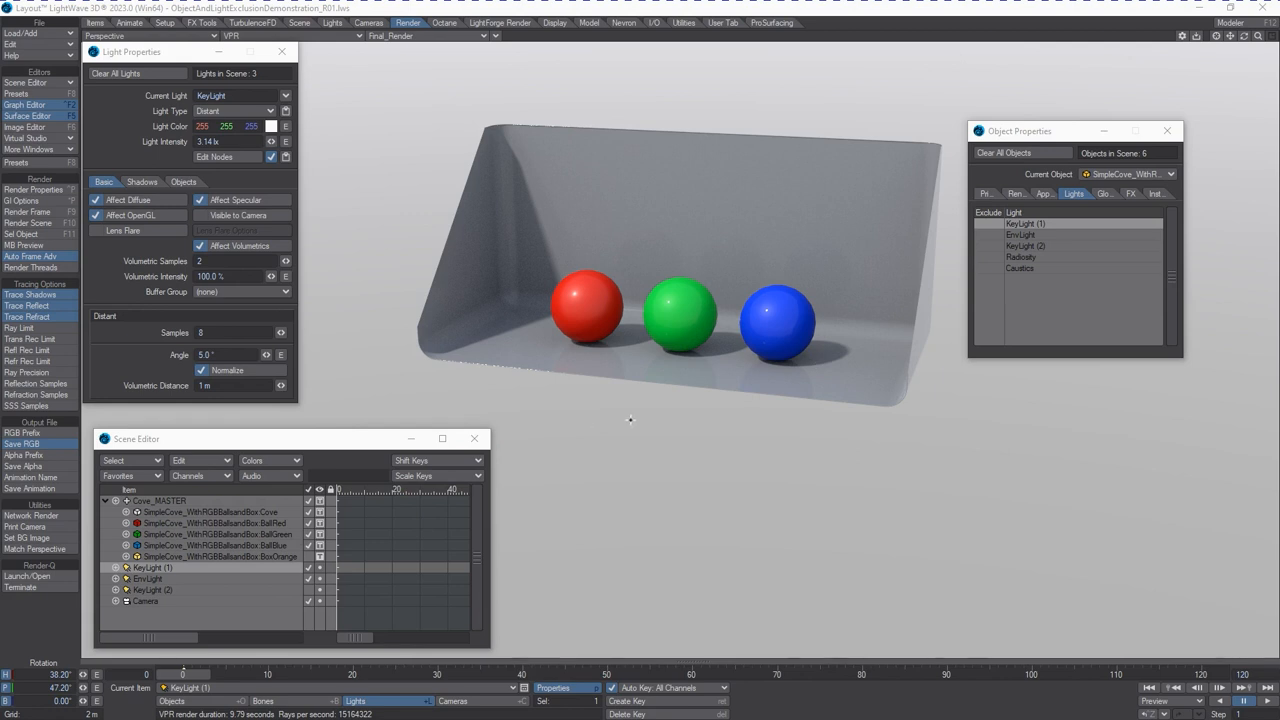
pyautogui.moveTo(680, 348)
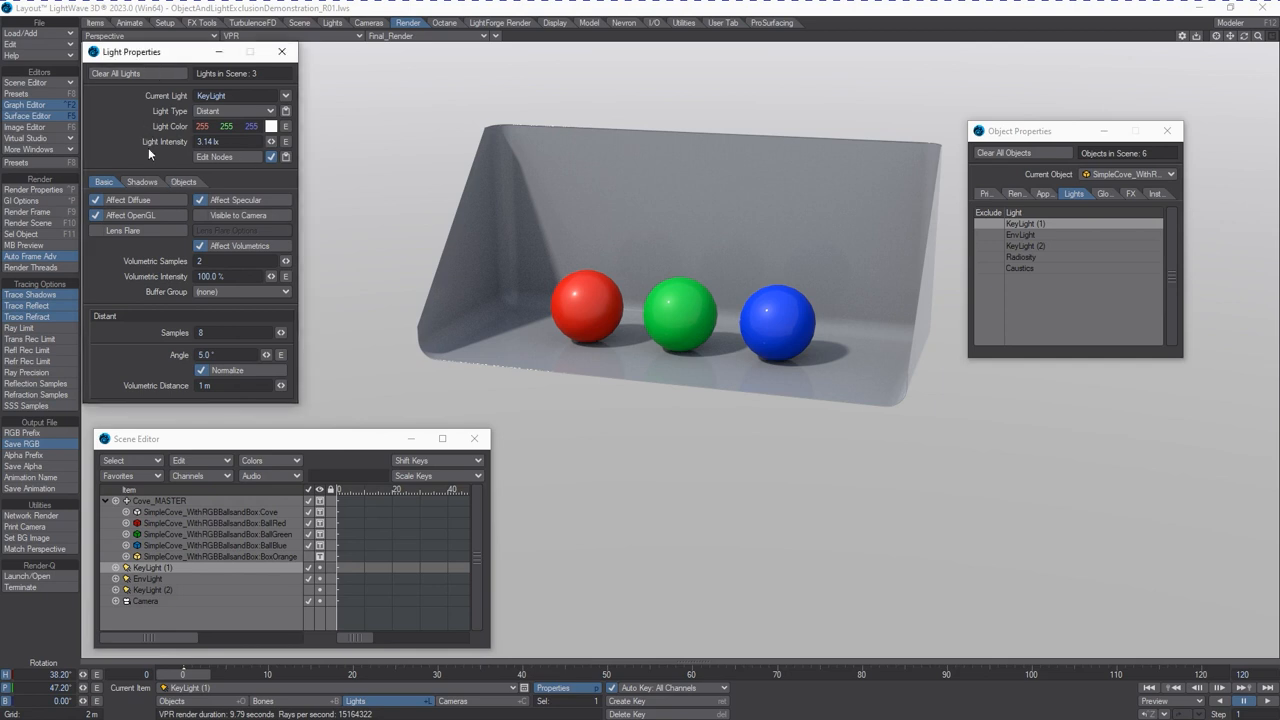
# In KeyLight's Objects list, tick the ball objects in Exclude Object so the key light skips them.
pyautogui.click(182, 180)
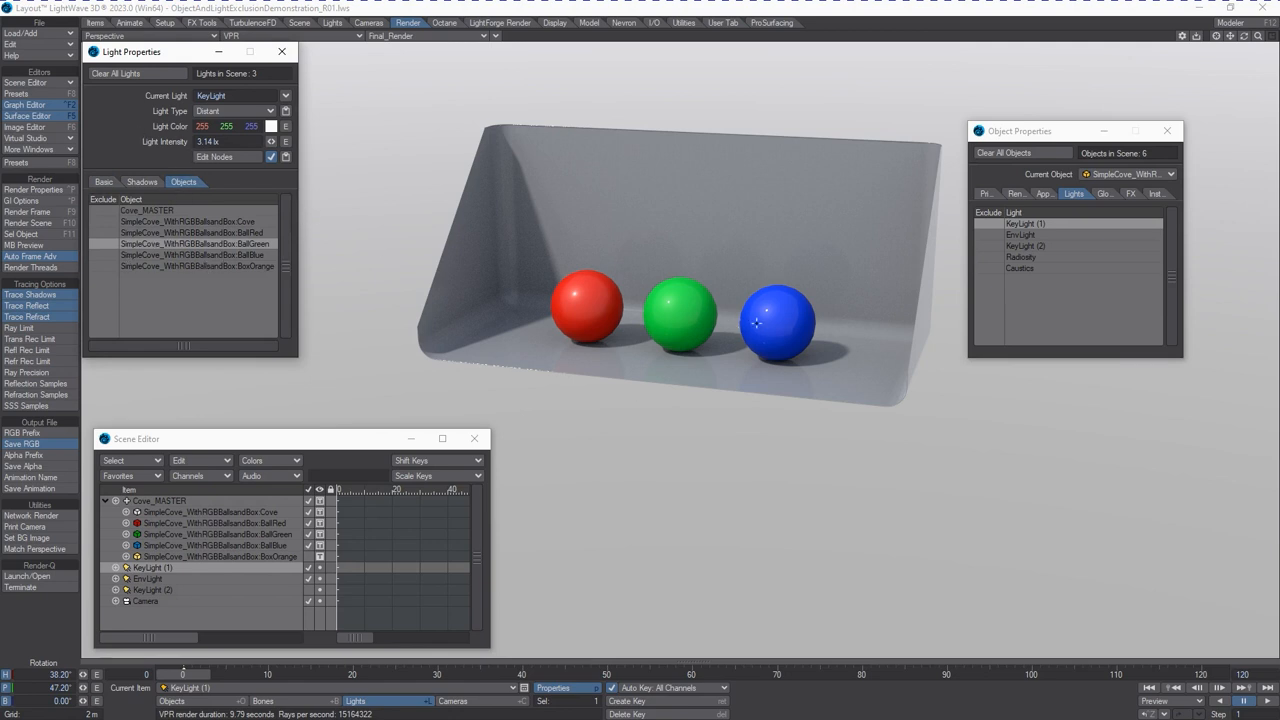
pyautogui.click(104, 254)
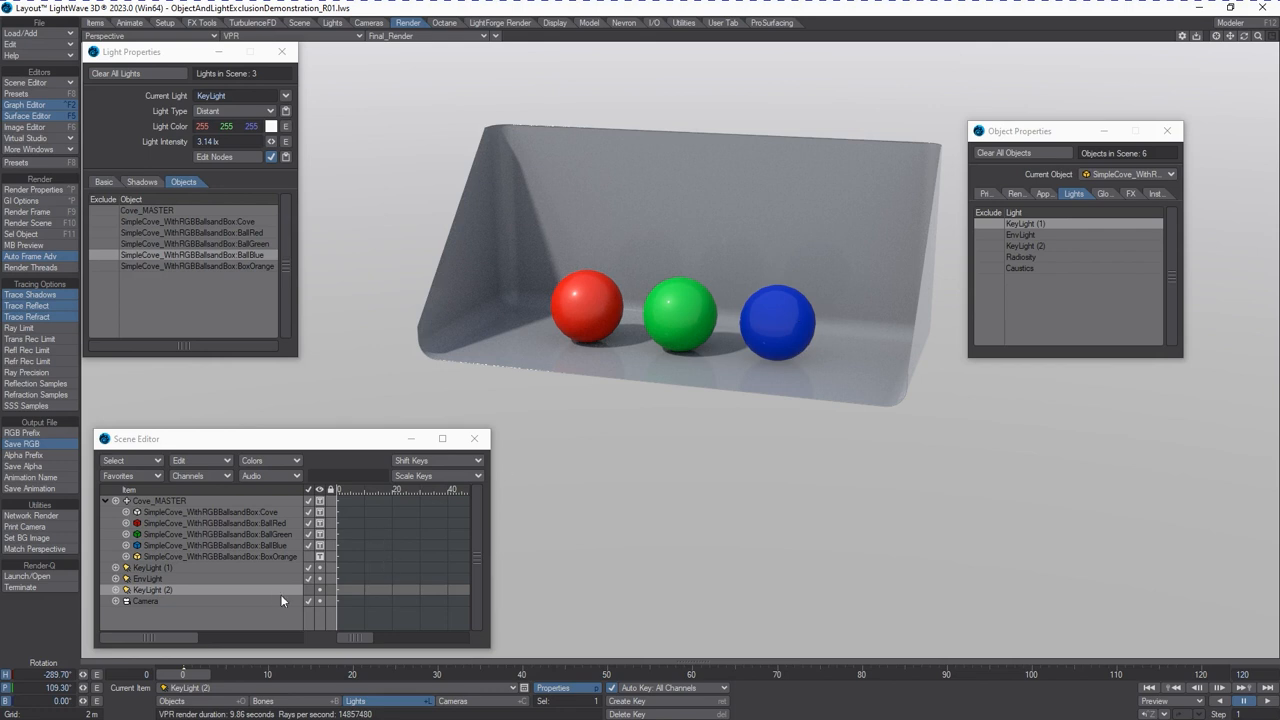
pyautogui.moveTo(310, 600)
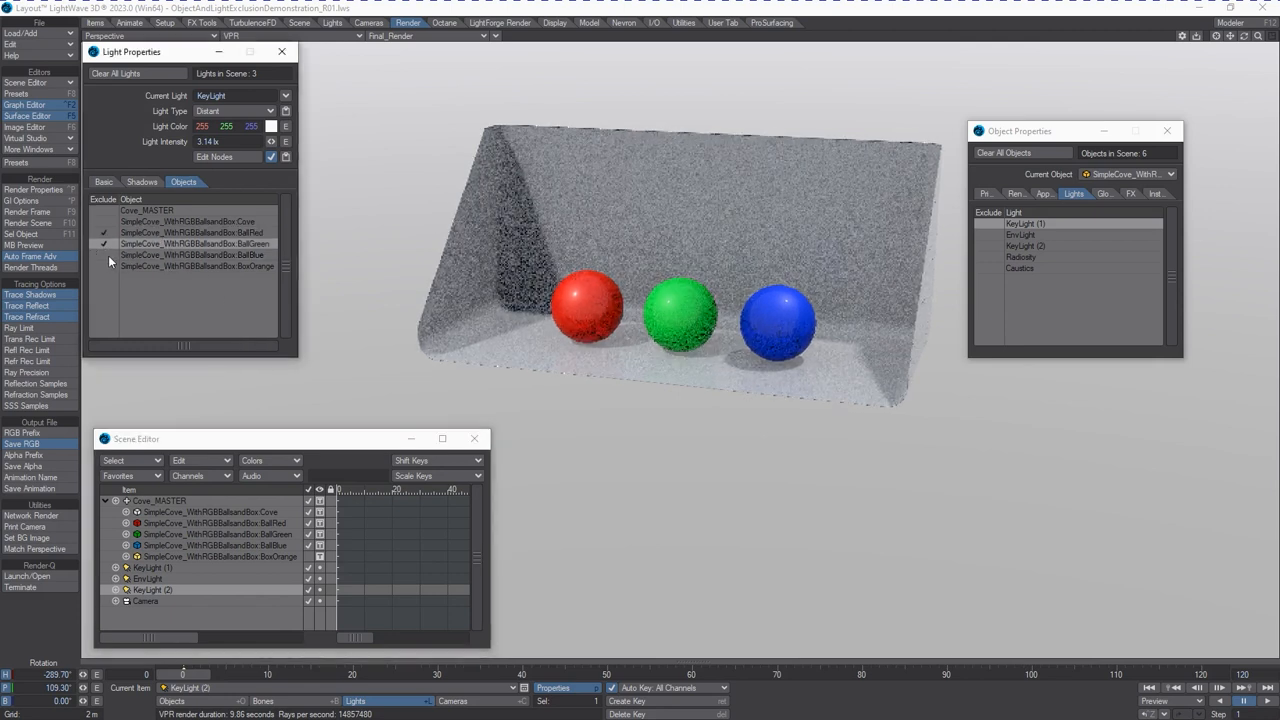
pyautogui.click(104, 244)
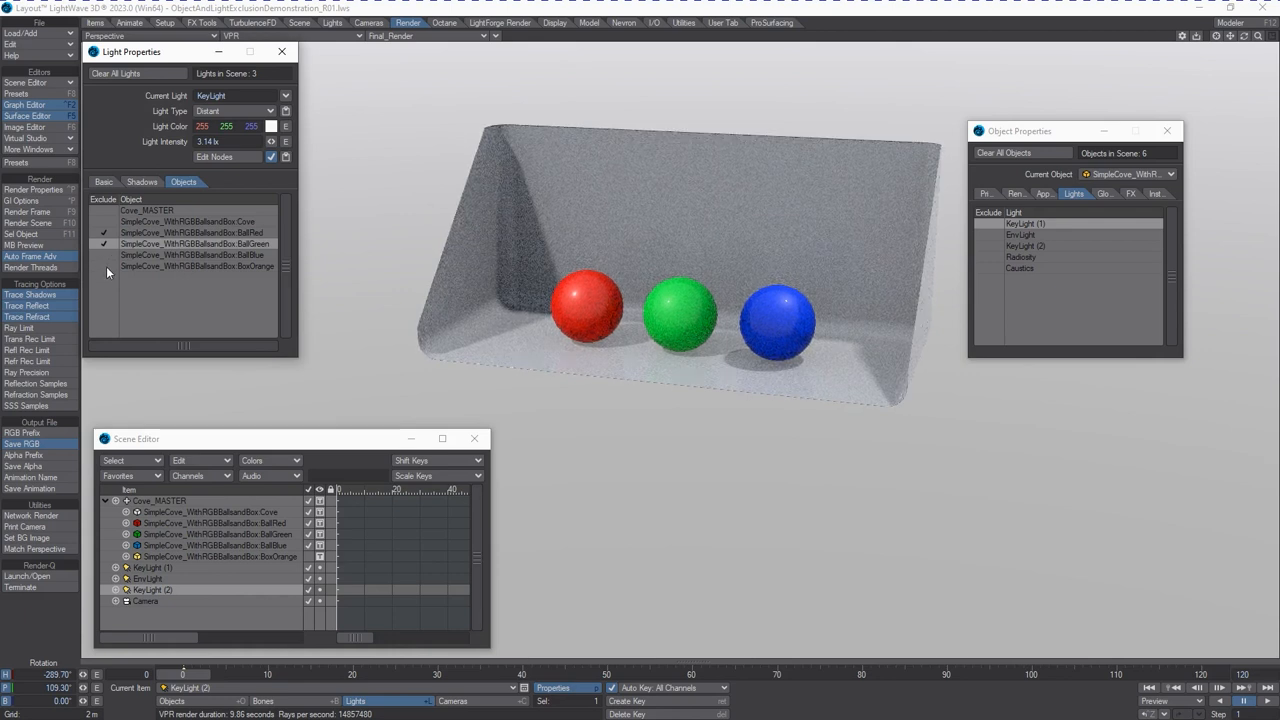
pyautogui.click(104, 232)
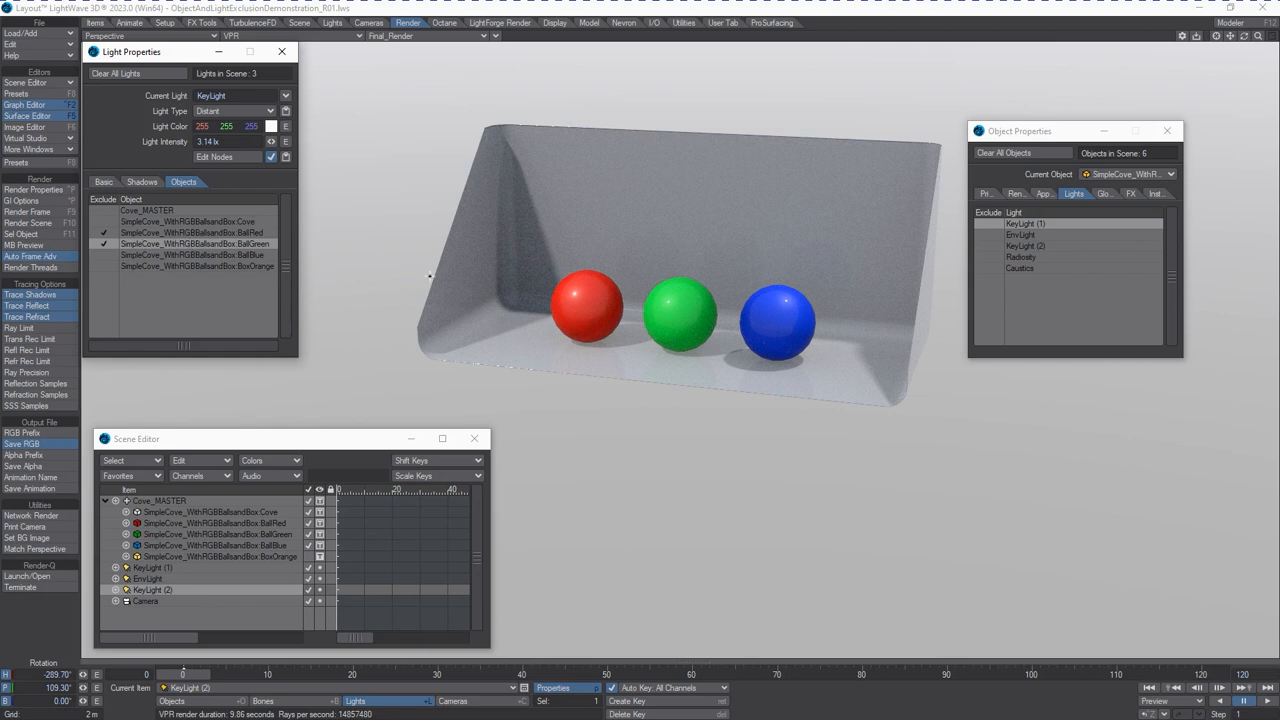
pyautogui.moveTo(660, 352)
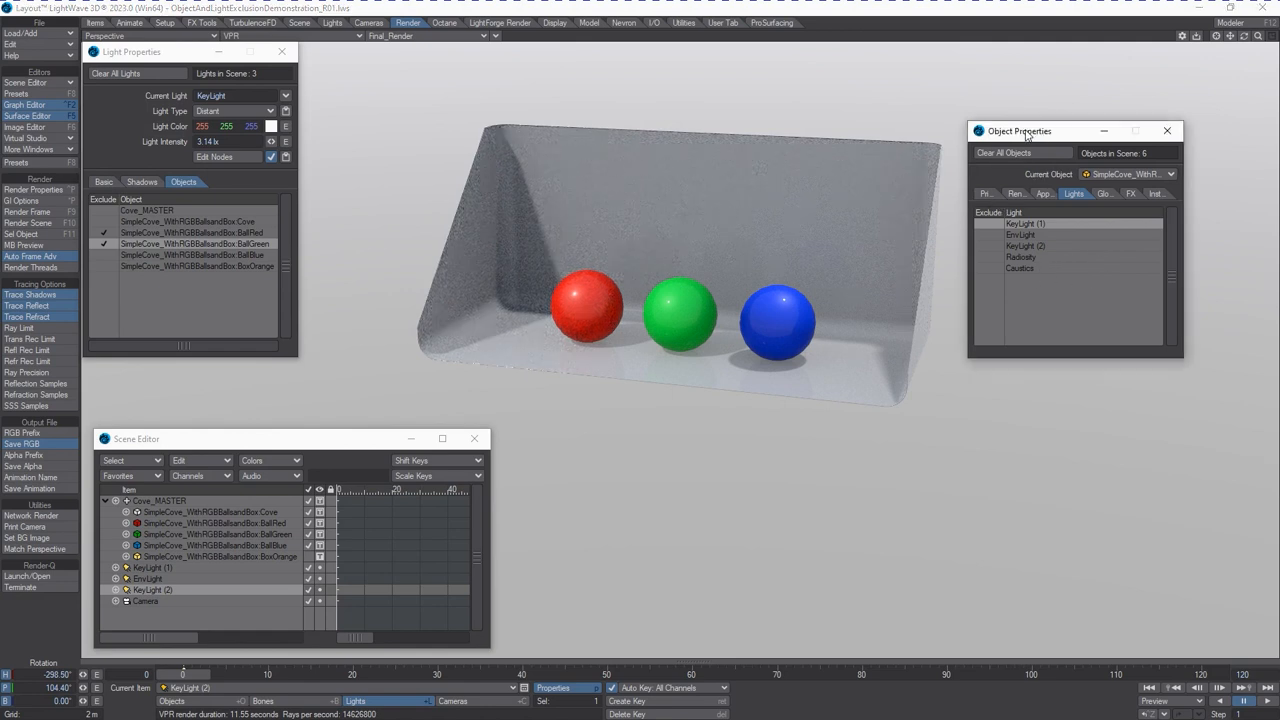
# In BoxOrange's Lights list, tick lights and Radiosity under Exclude Light so the box ignores them.
pyautogui.click(1072, 188)
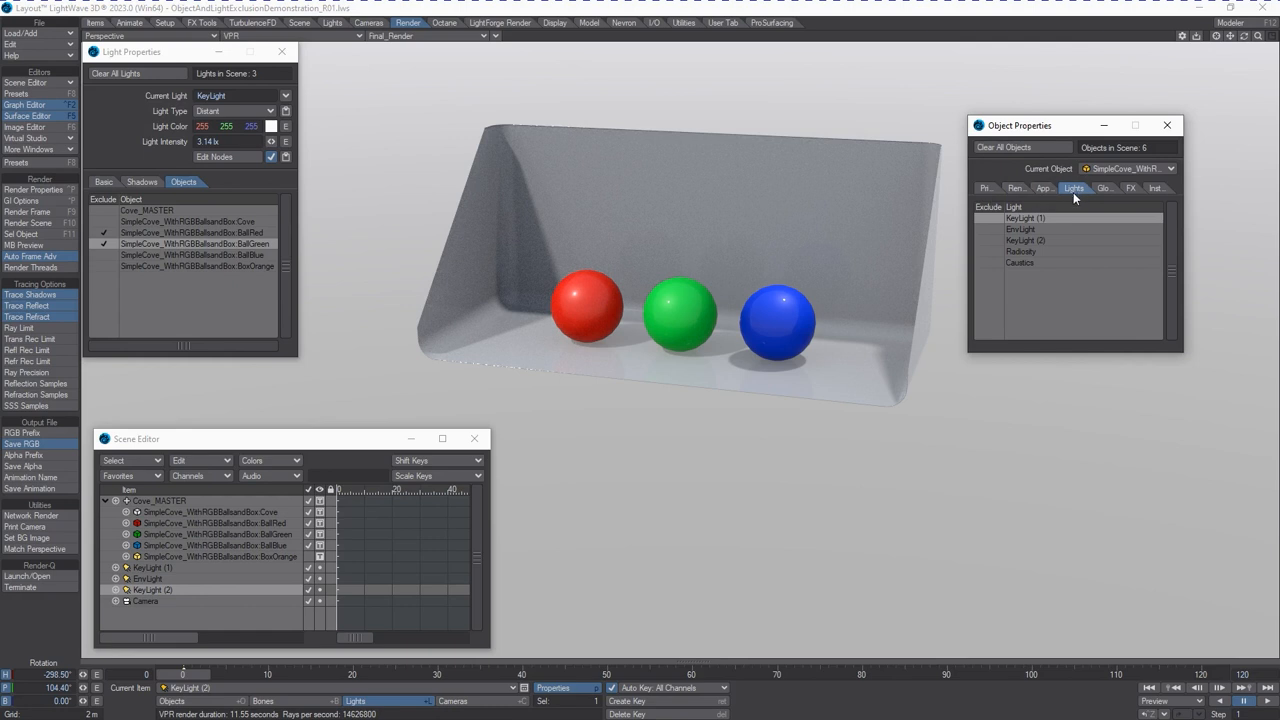
pyautogui.moveTo(1046, 258)
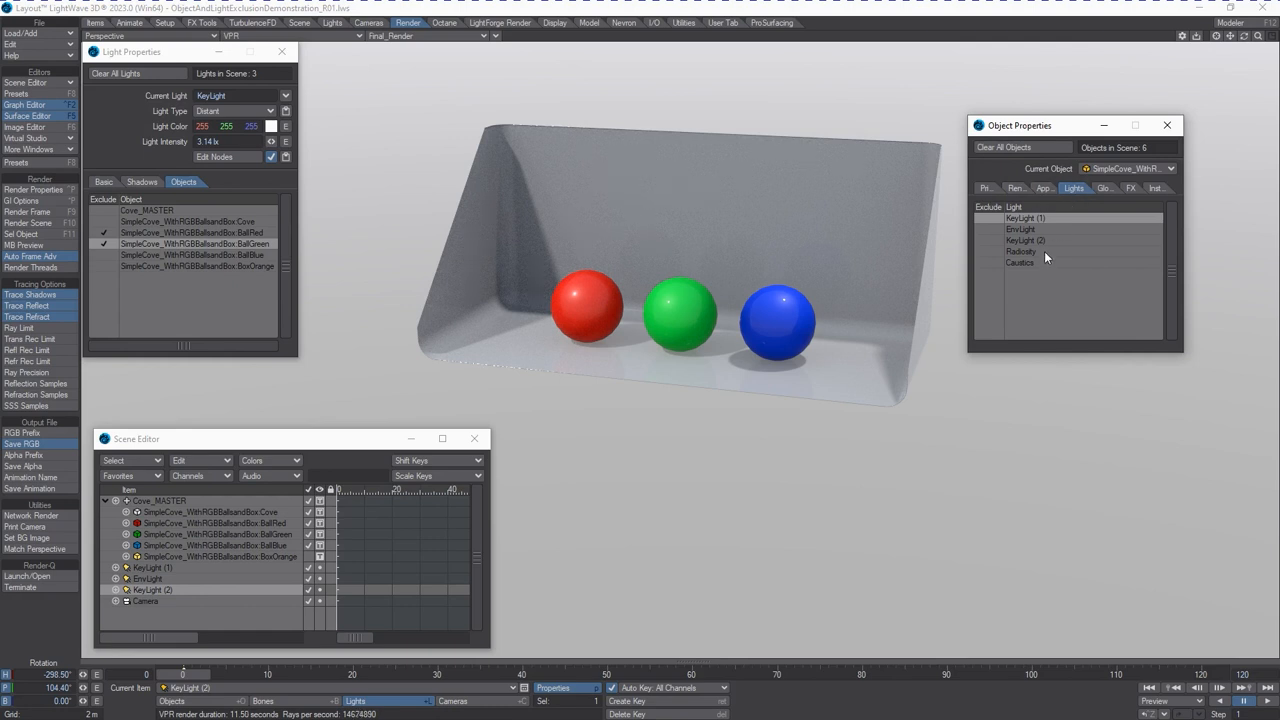
pyautogui.moveTo(1008, 322)
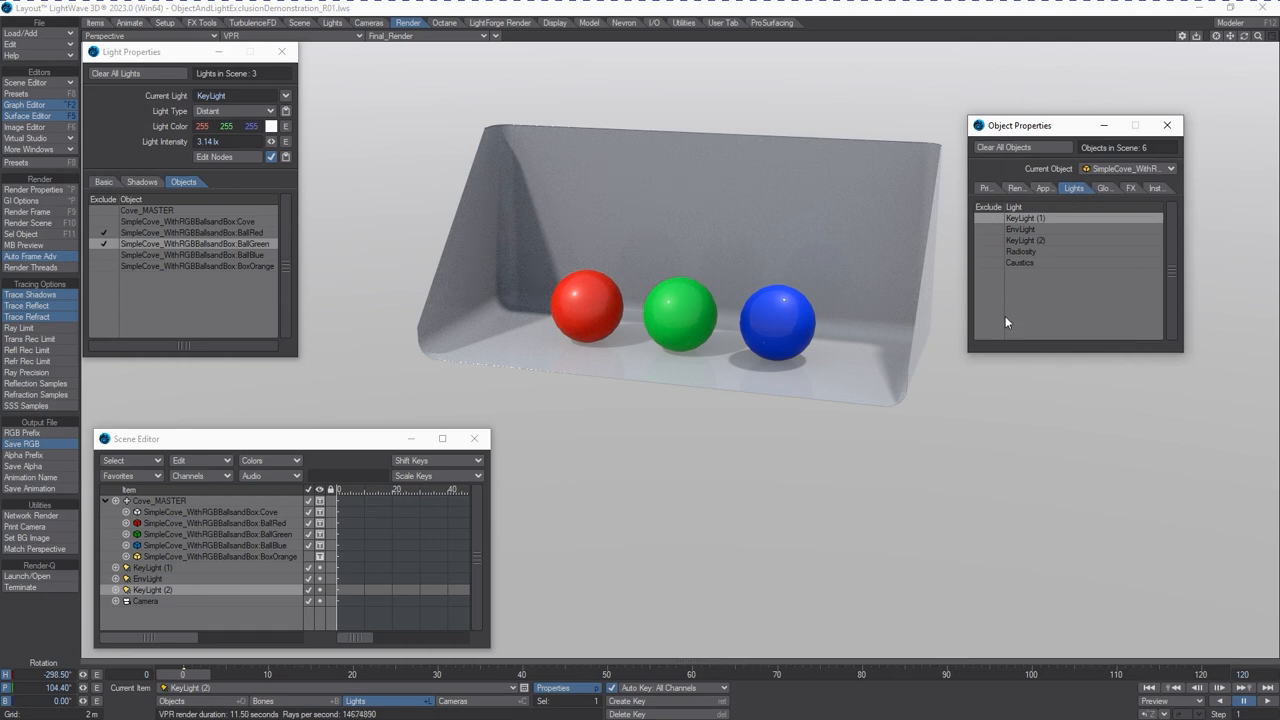
pyautogui.moveTo(1002, 228)
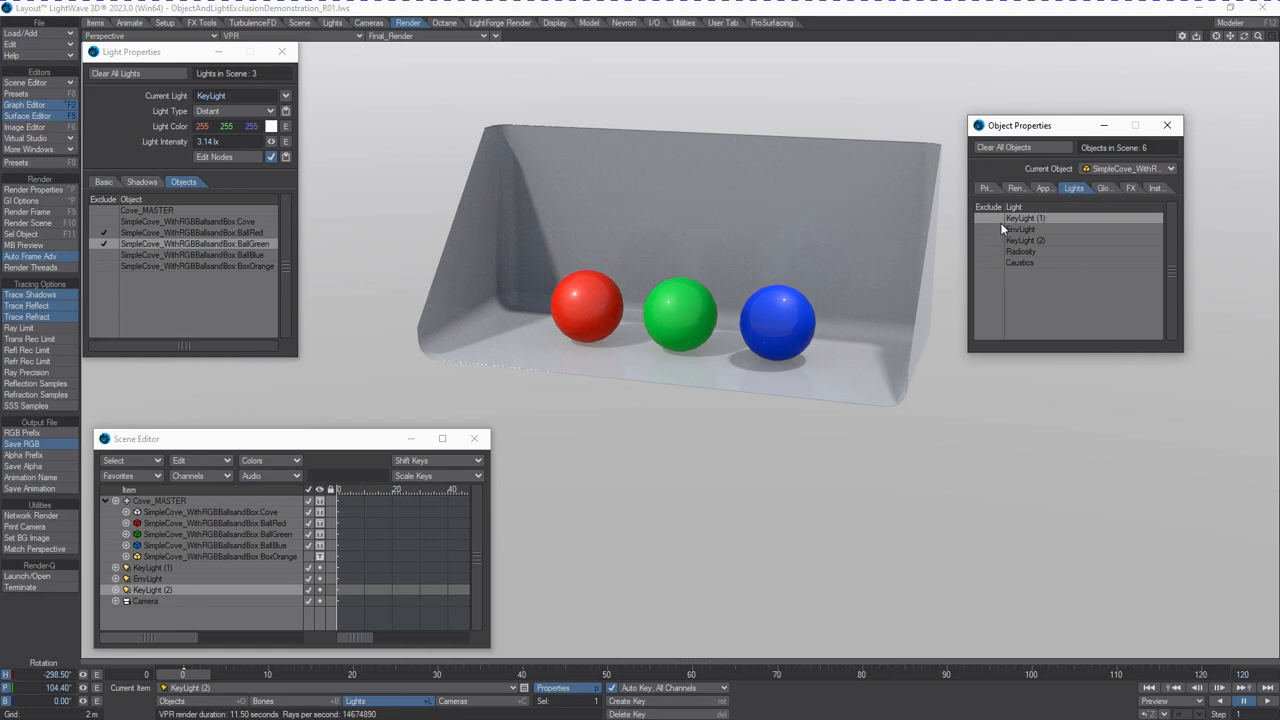
pyautogui.moveTo(1000, 256)
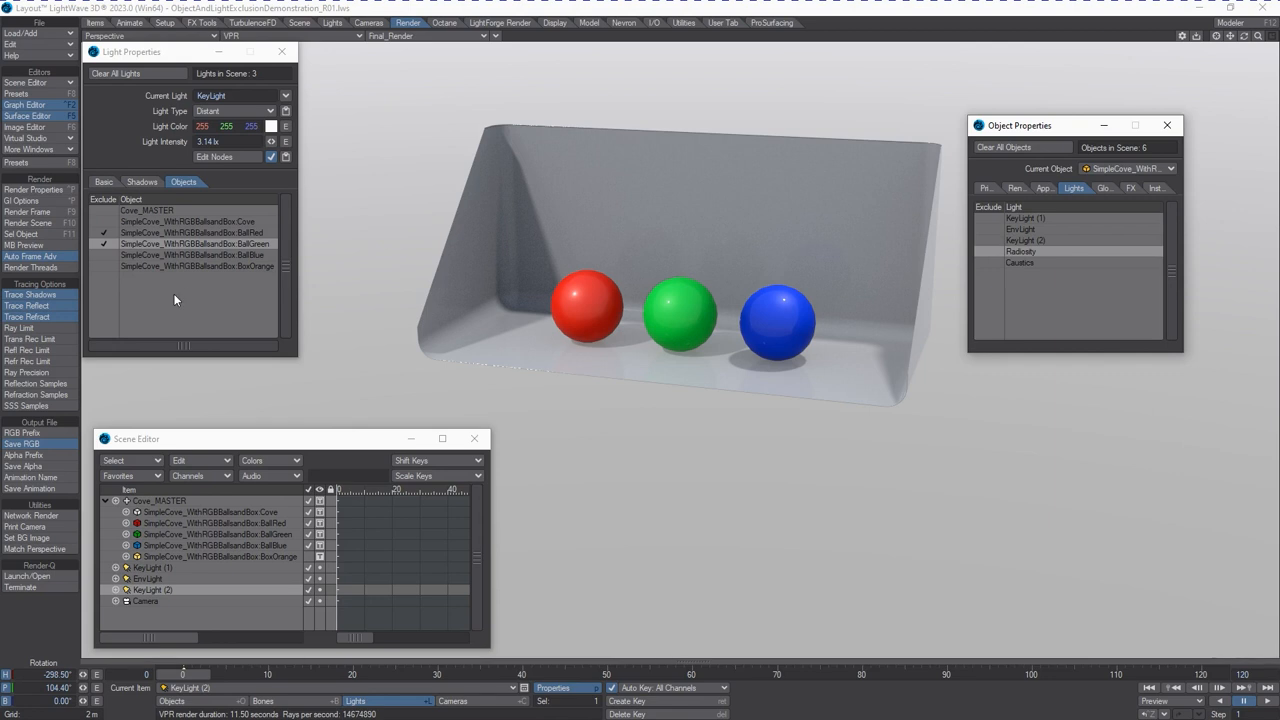
pyautogui.moveTo(988, 260)
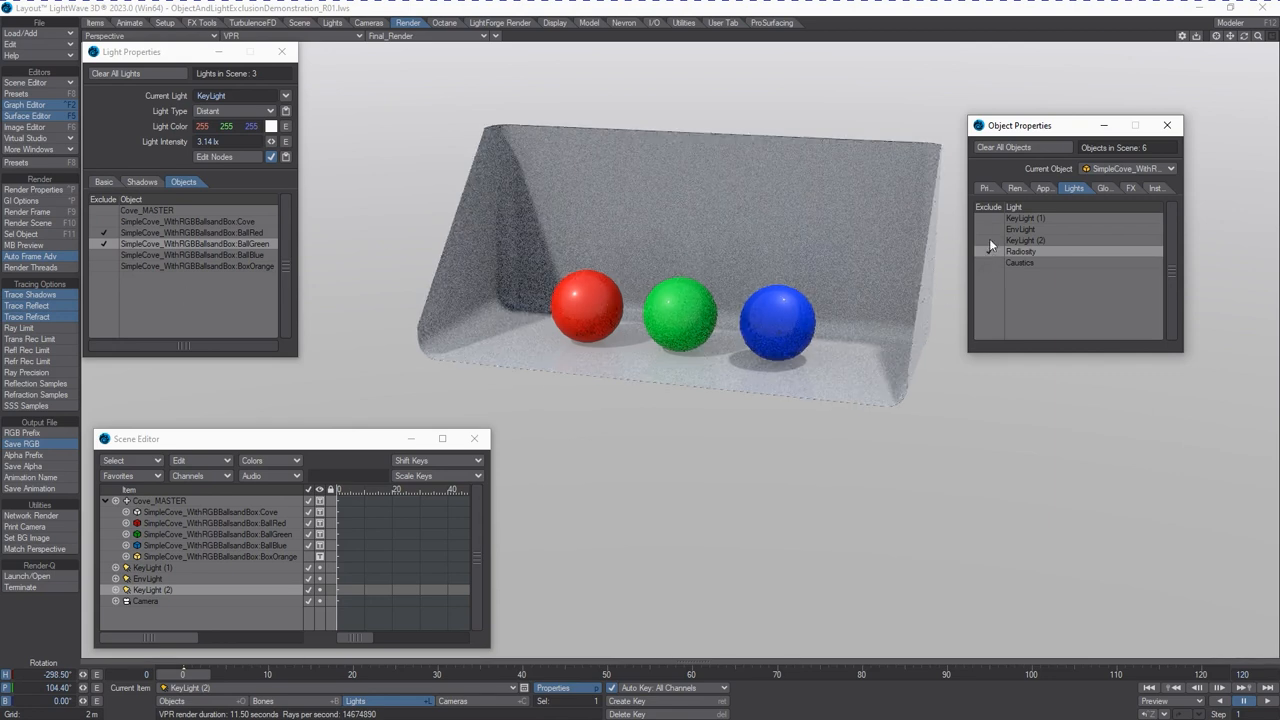
pyautogui.click(988, 228)
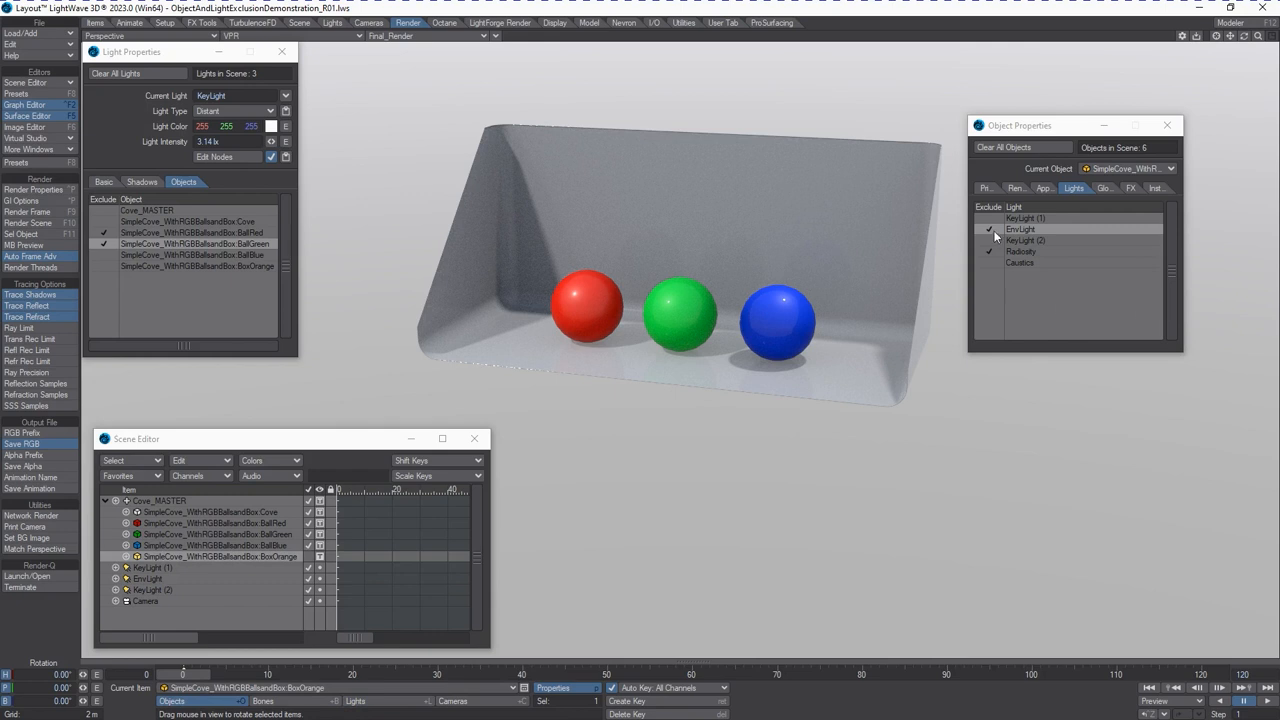
pyautogui.click(990, 218)
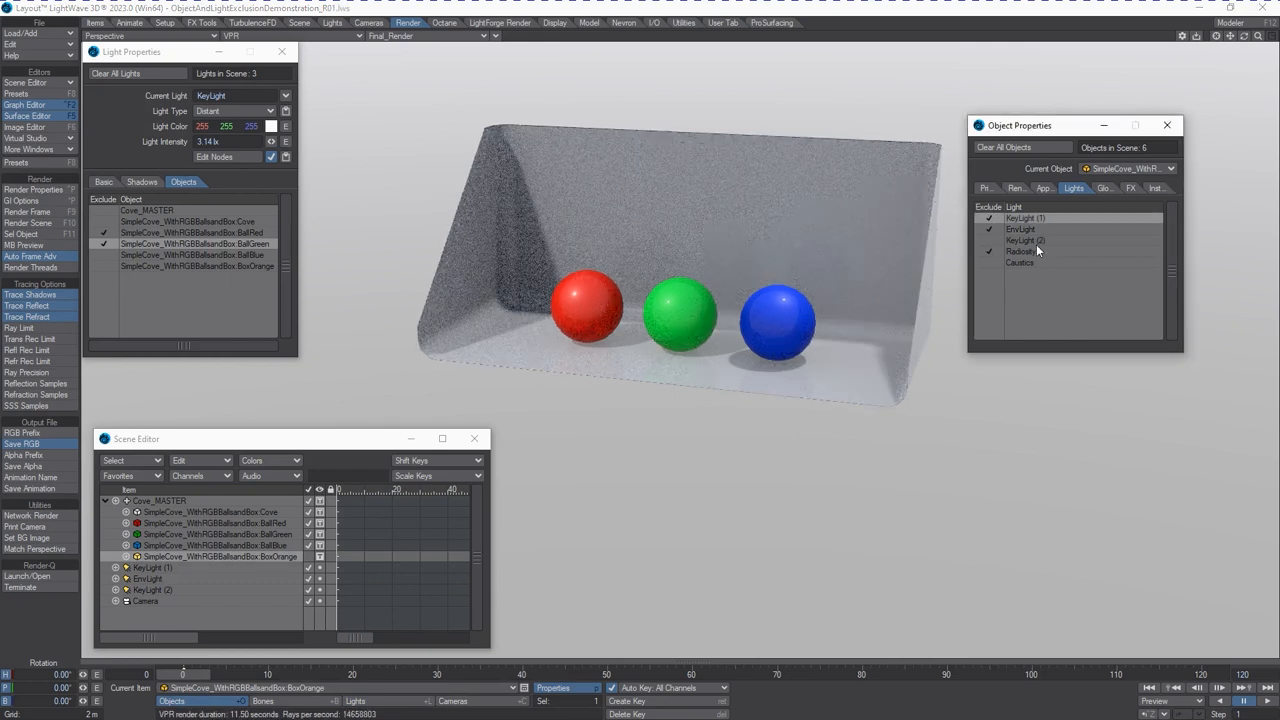
pyautogui.click(988, 240)
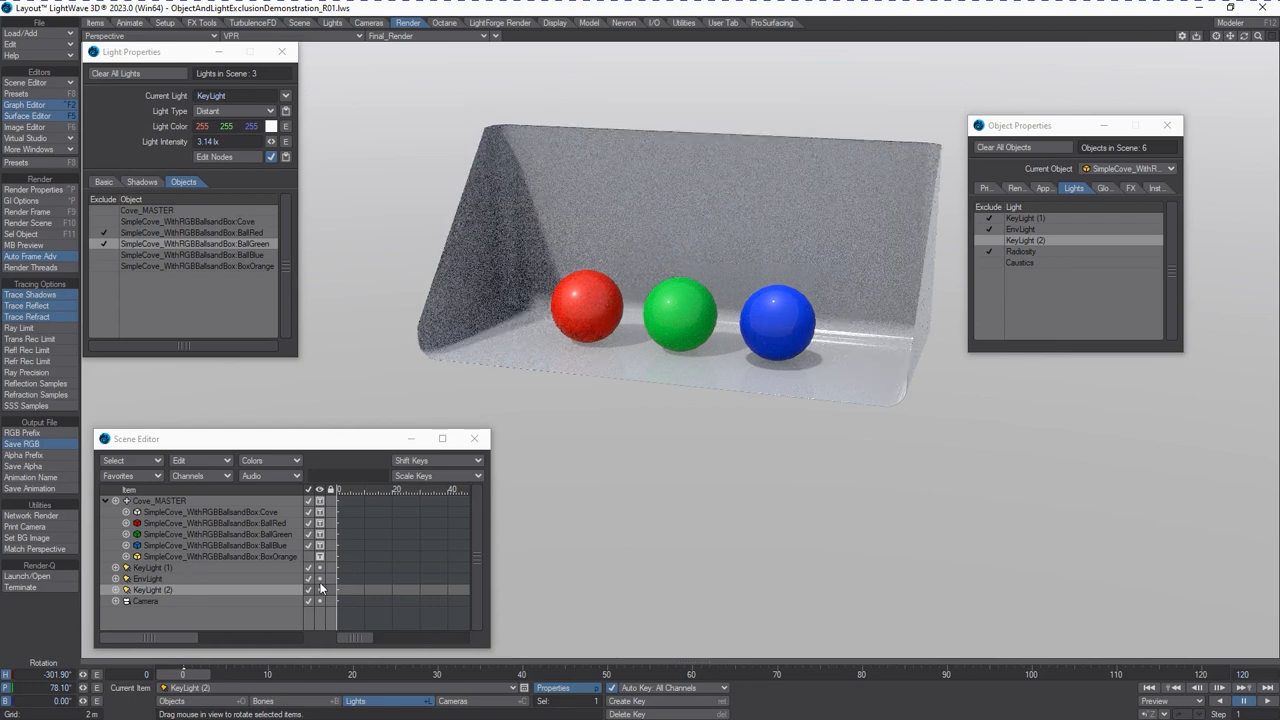
# Show BoxOrange and hide BallBlue in Scene Editor, then return to KeyLight (1).
pyautogui.click(212, 556)
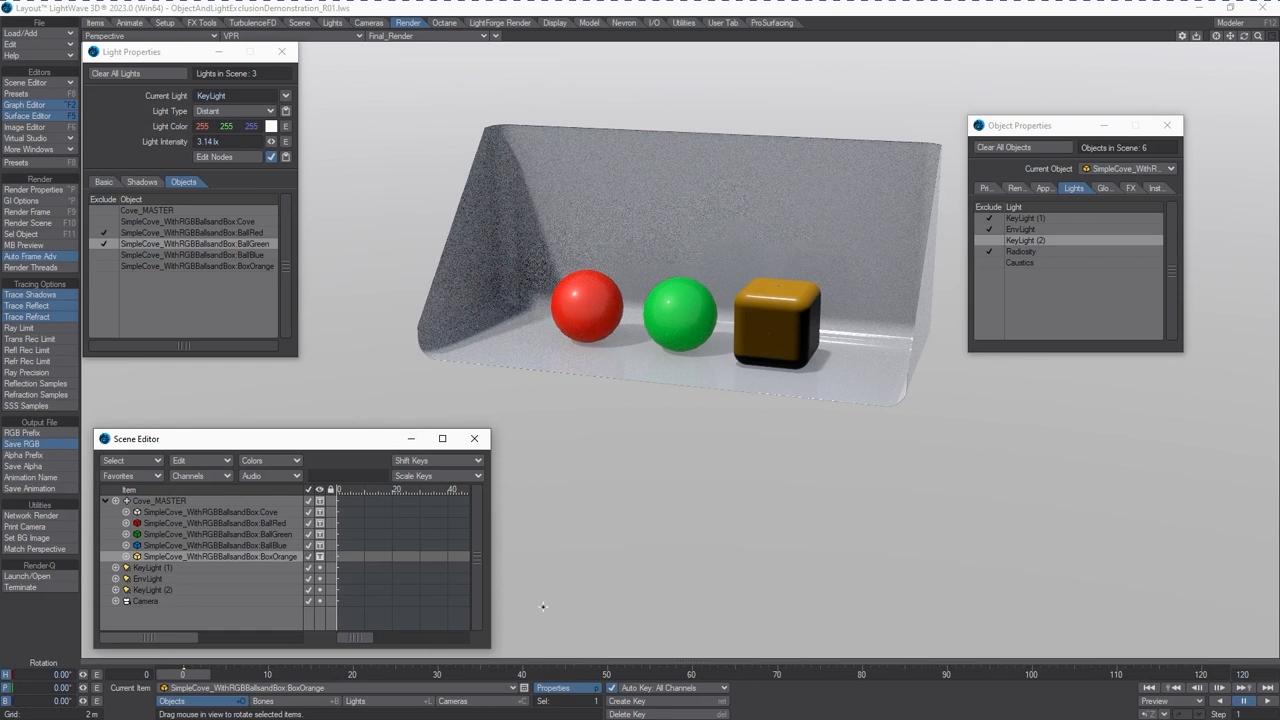
pyautogui.moveTo(1008, 232)
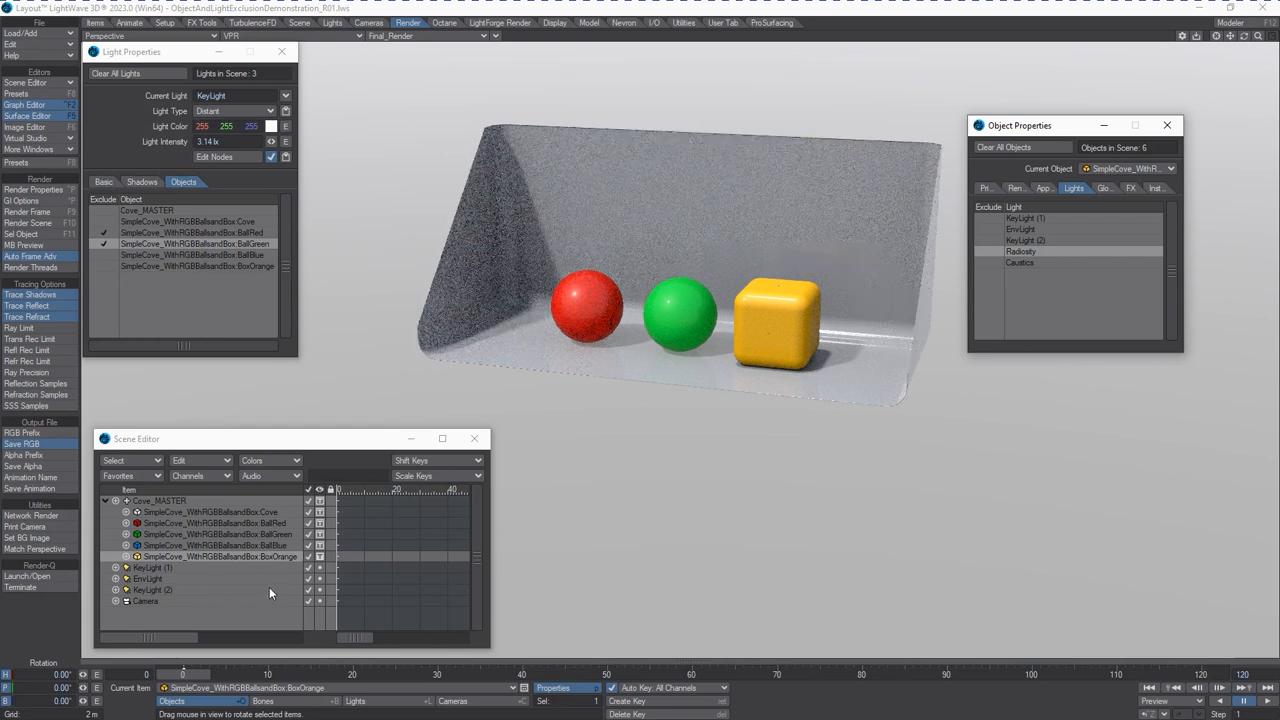
pyautogui.click(152, 590)
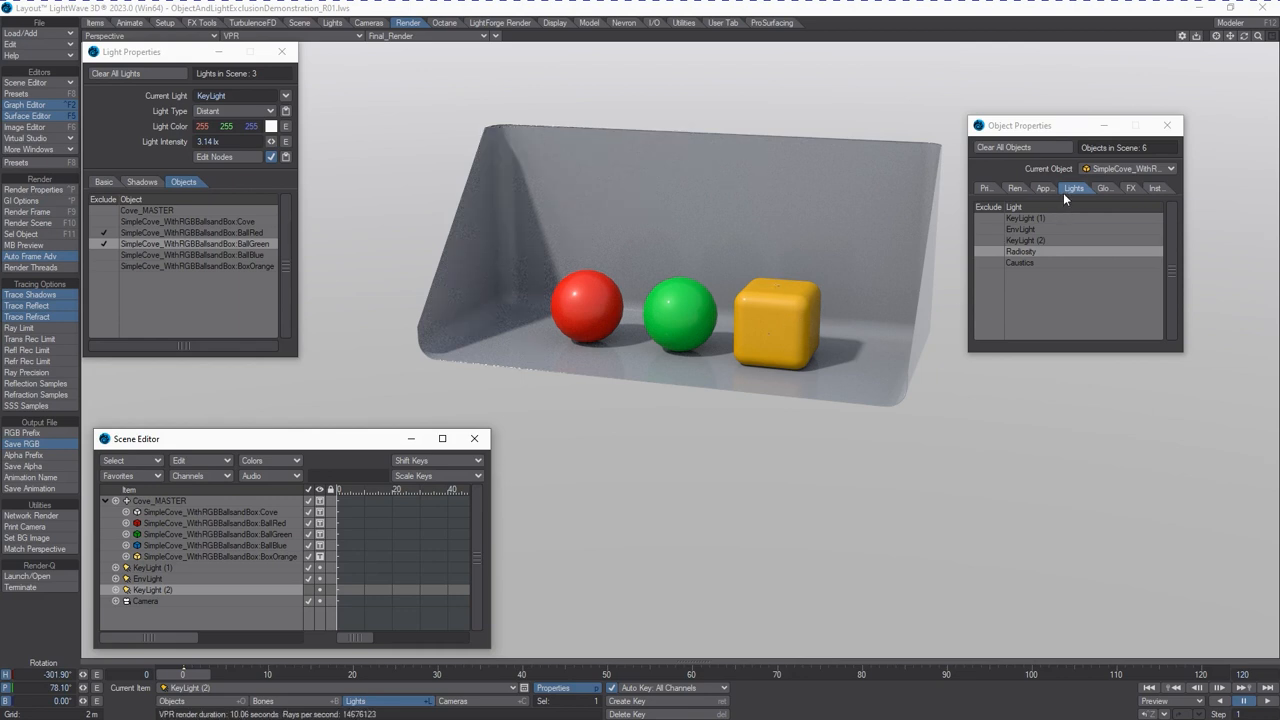
# Swap the blue ball in for the box via Render visibility and untick its key light exclusion.
pyautogui.click(1048, 188)
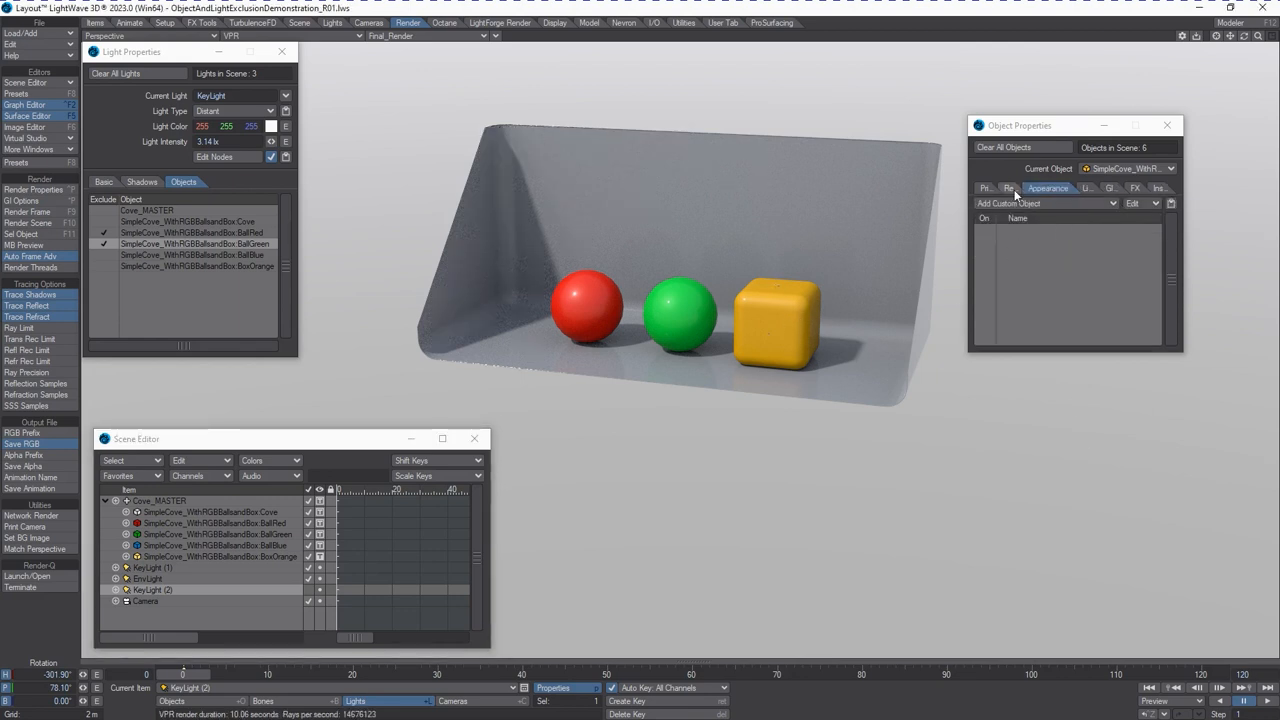
pyautogui.click(1020, 188)
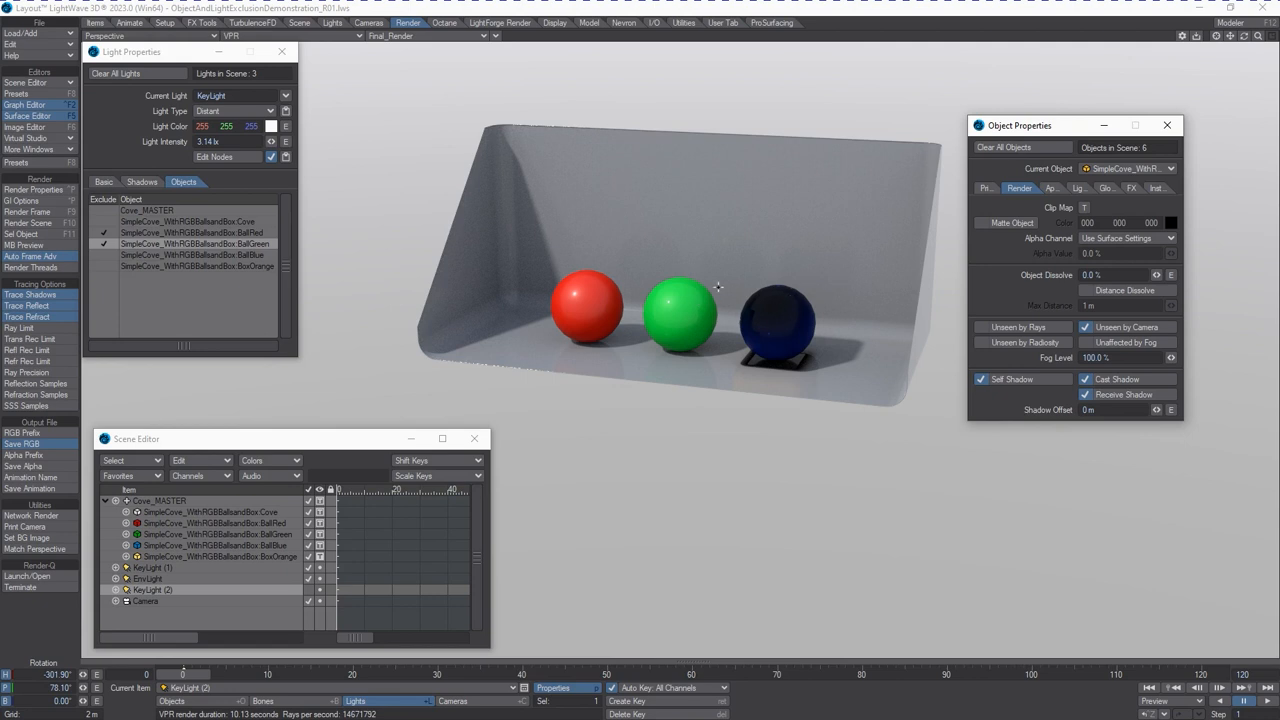
pyautogui.moveTo(792, 276)
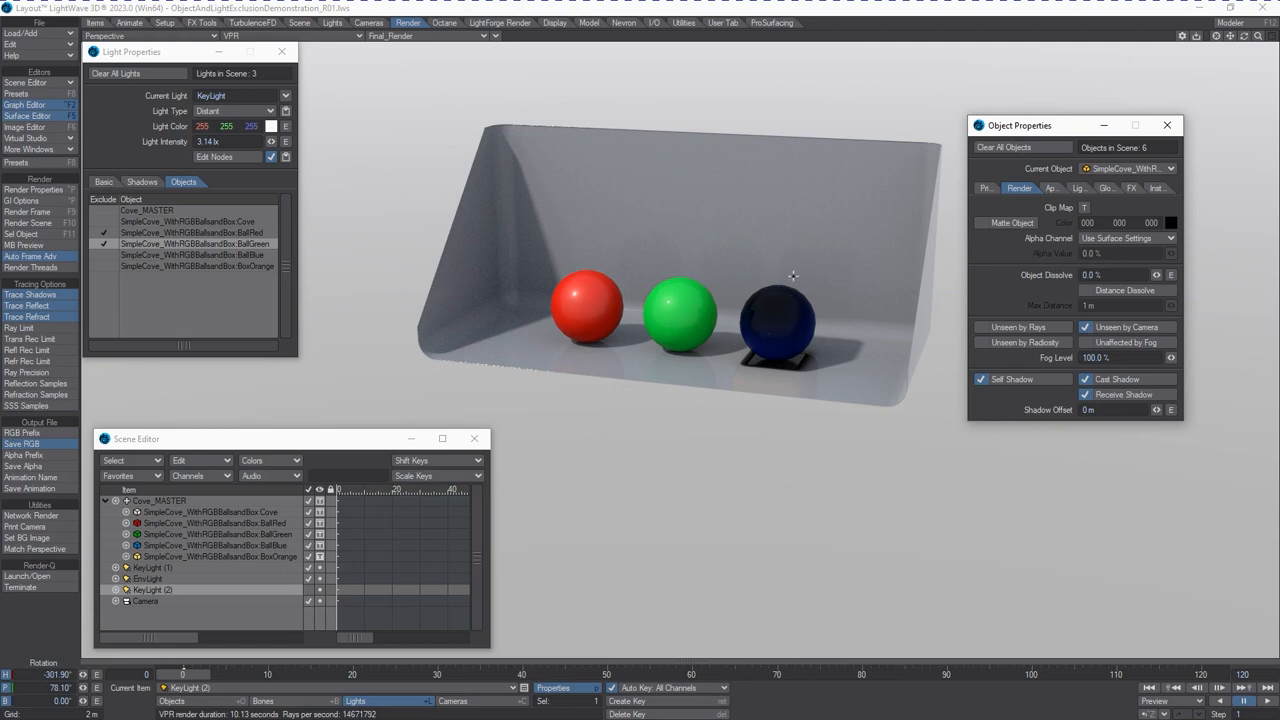
pyautogui.moveTo(786, 320)
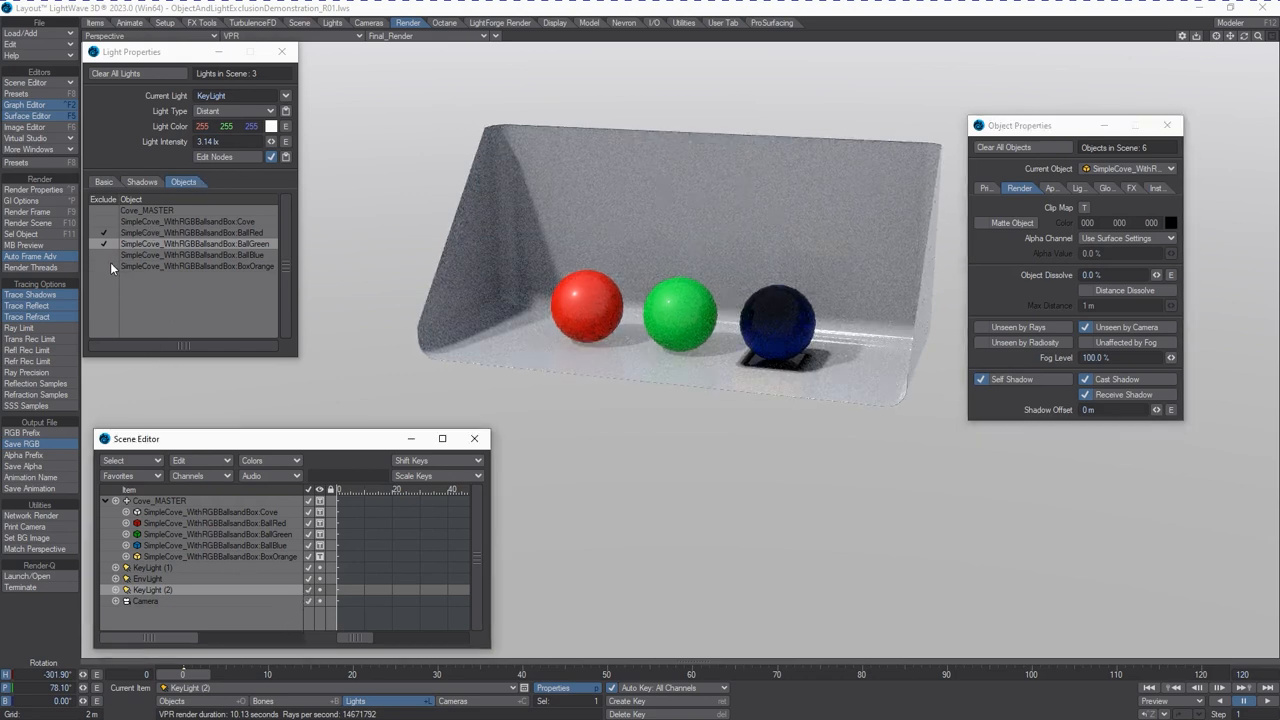
pyautogui.click(104, 266)
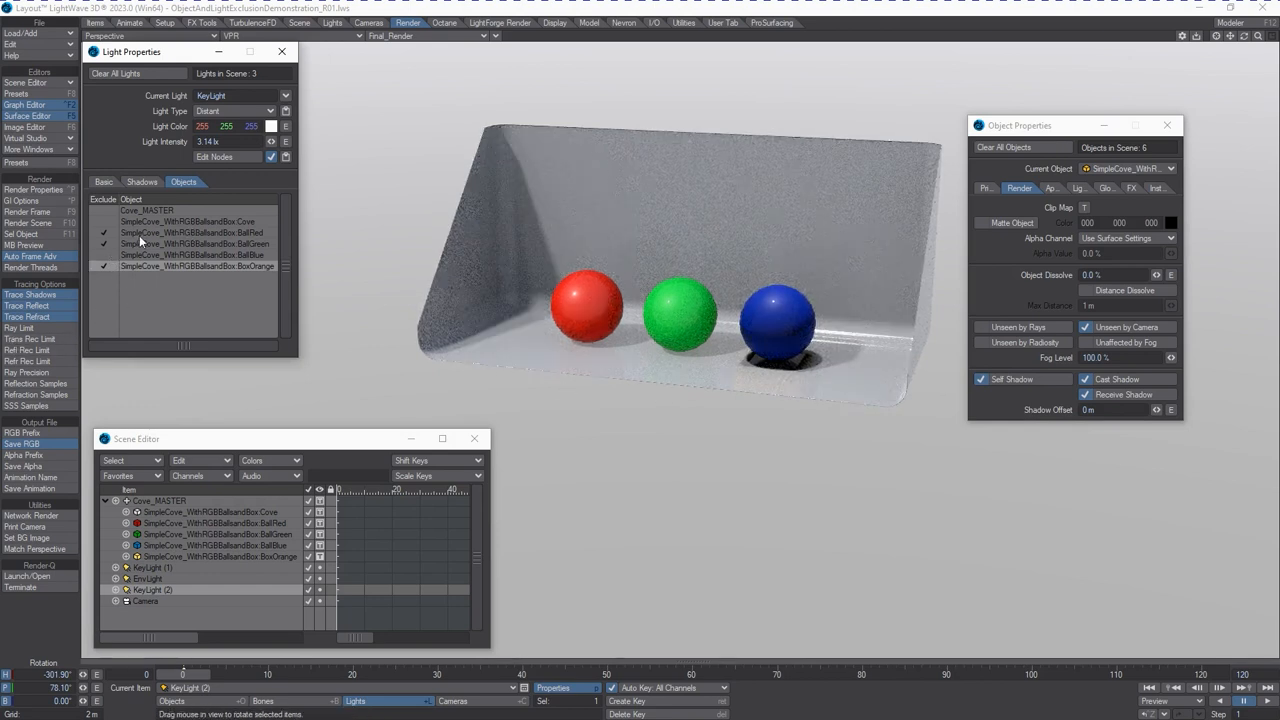
pyautogui.click(104, 244)
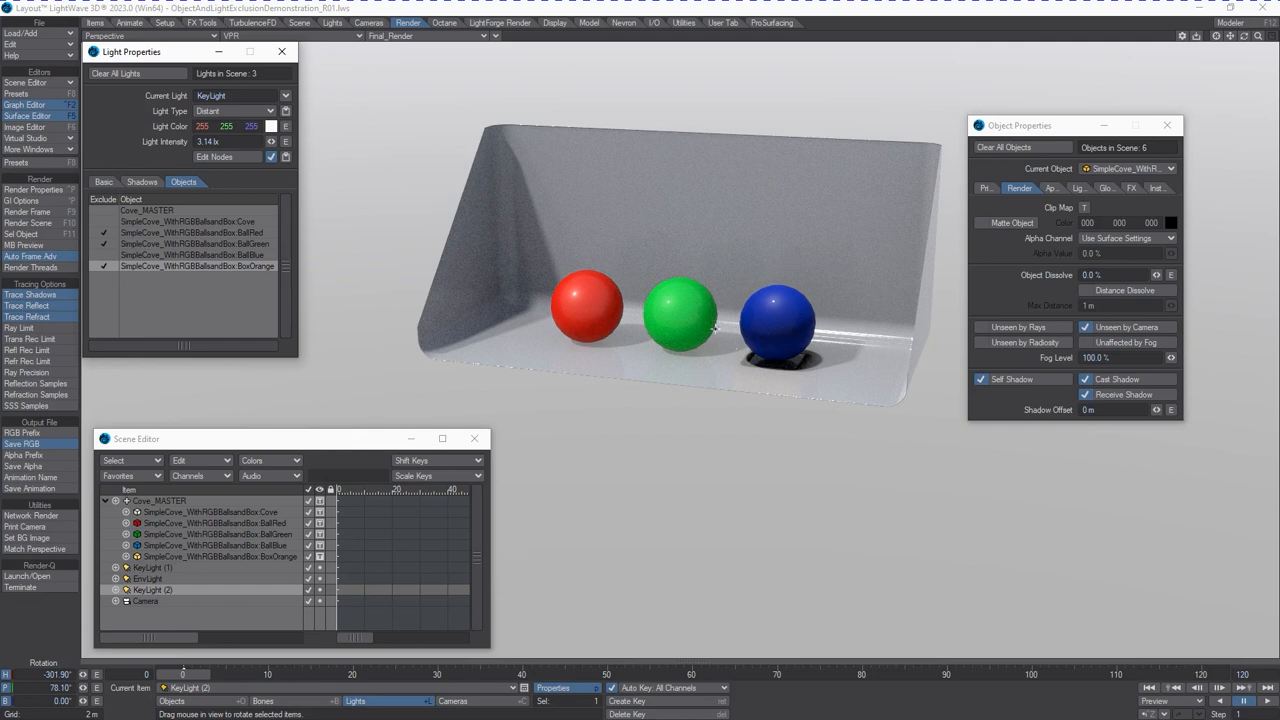
pyautogui.moveTo(748, 316)
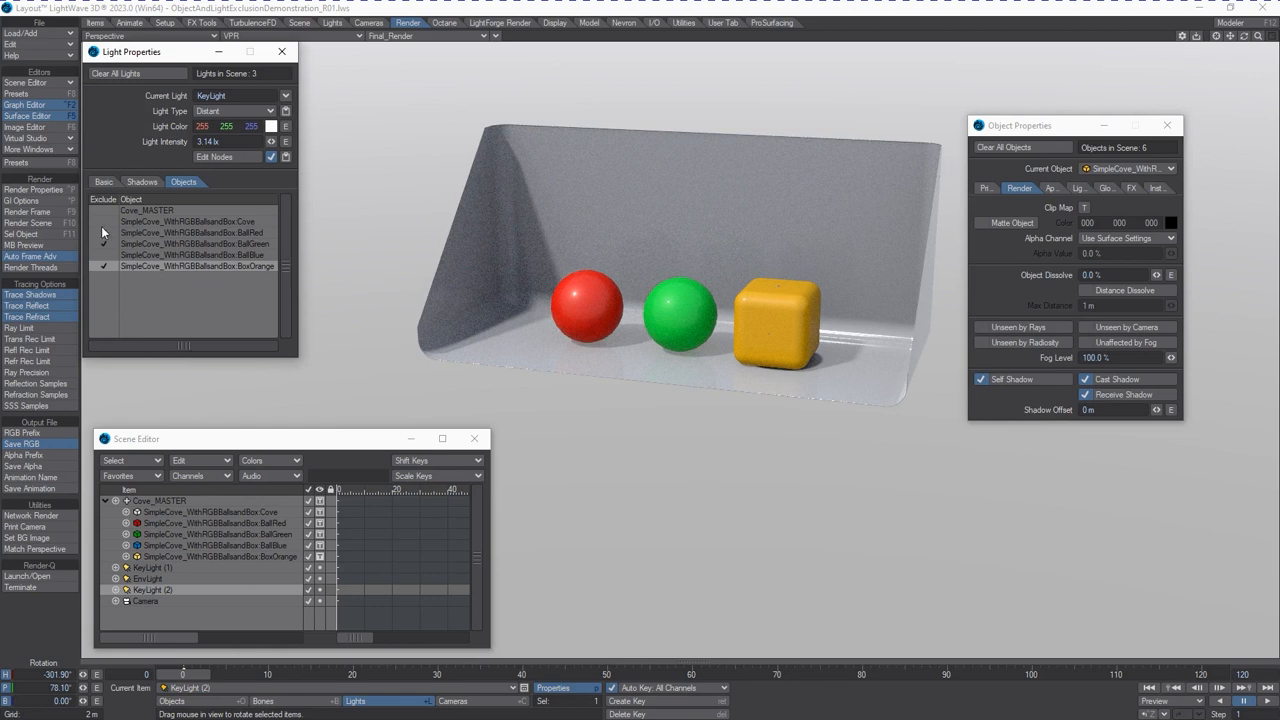
# Set the key light's Shadow Color to cyan in the Shadows settings.
pyautogui.click(104, 232)
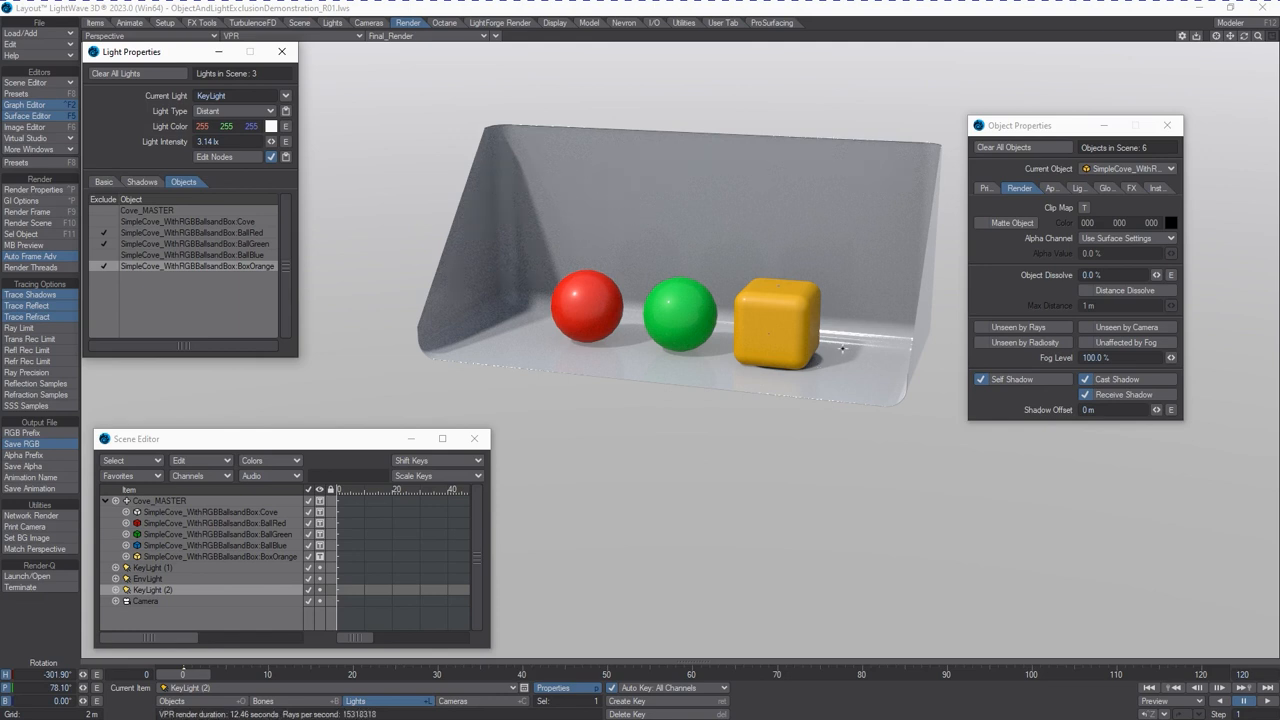
pyautogui.moveTo(844, 360)
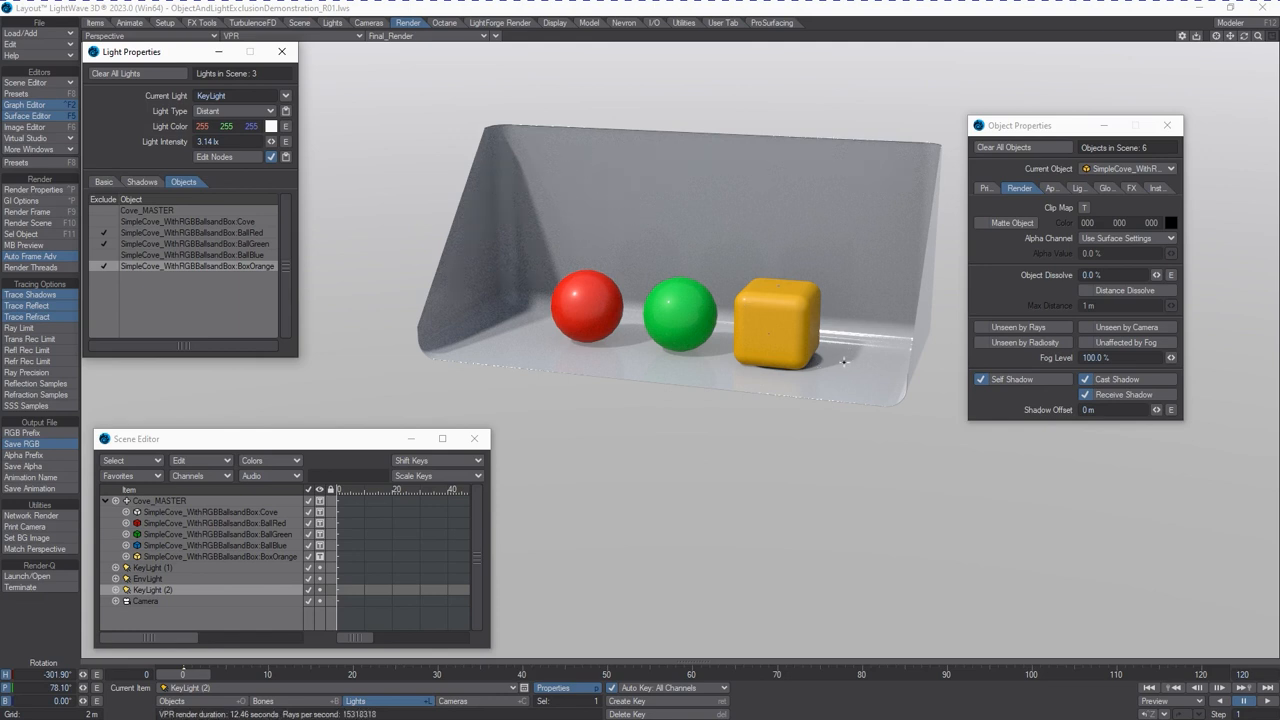
pyautogui.click(140, 180)
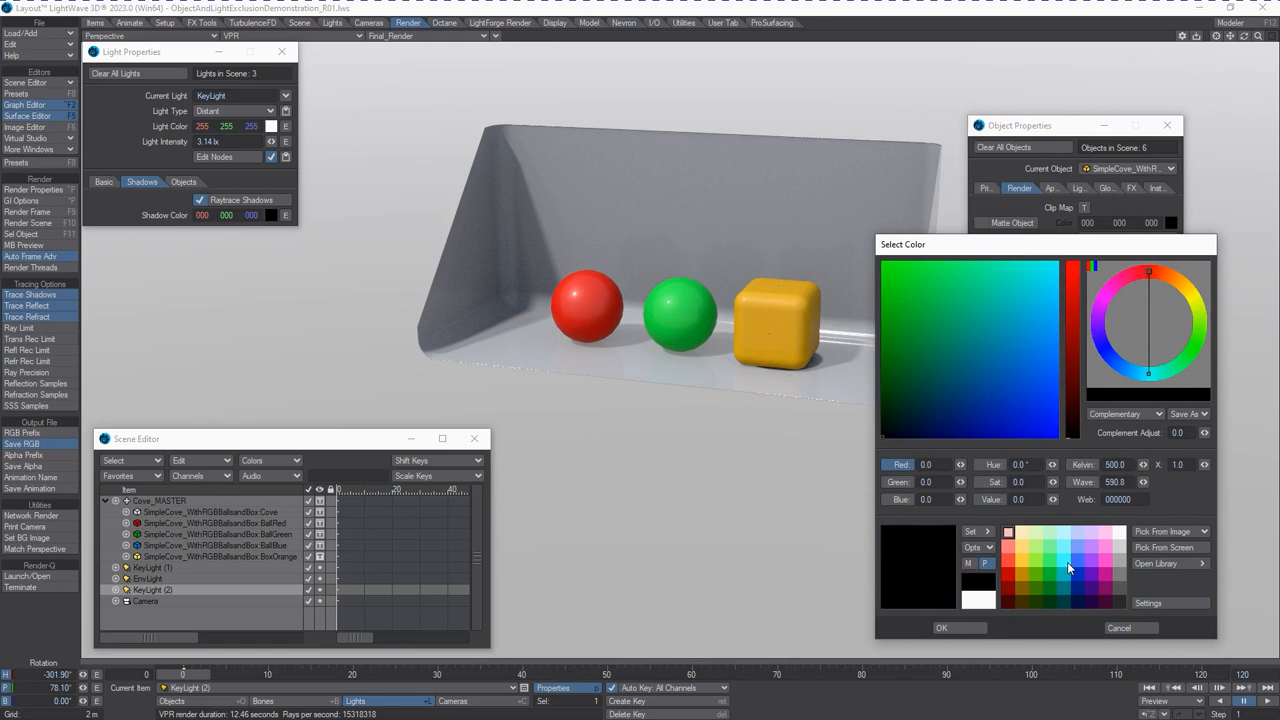
pyautogui.click(1064, 560)
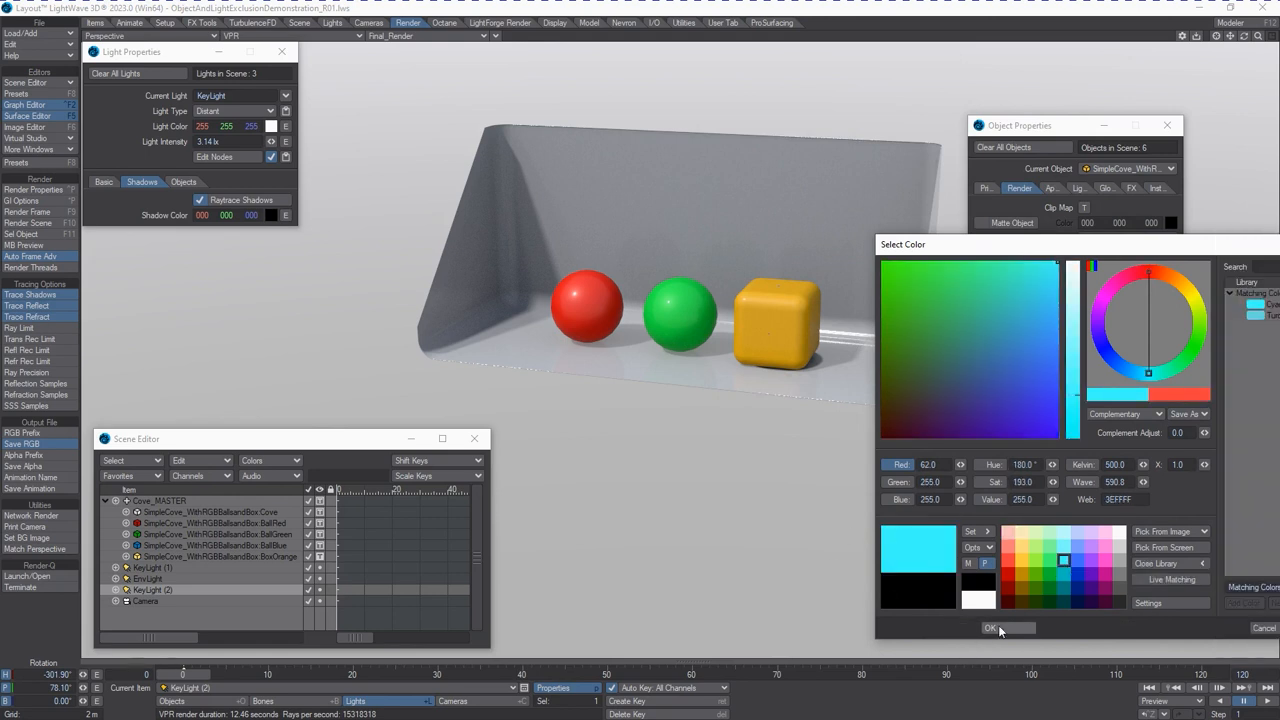
pyautogui.click(990, 628)
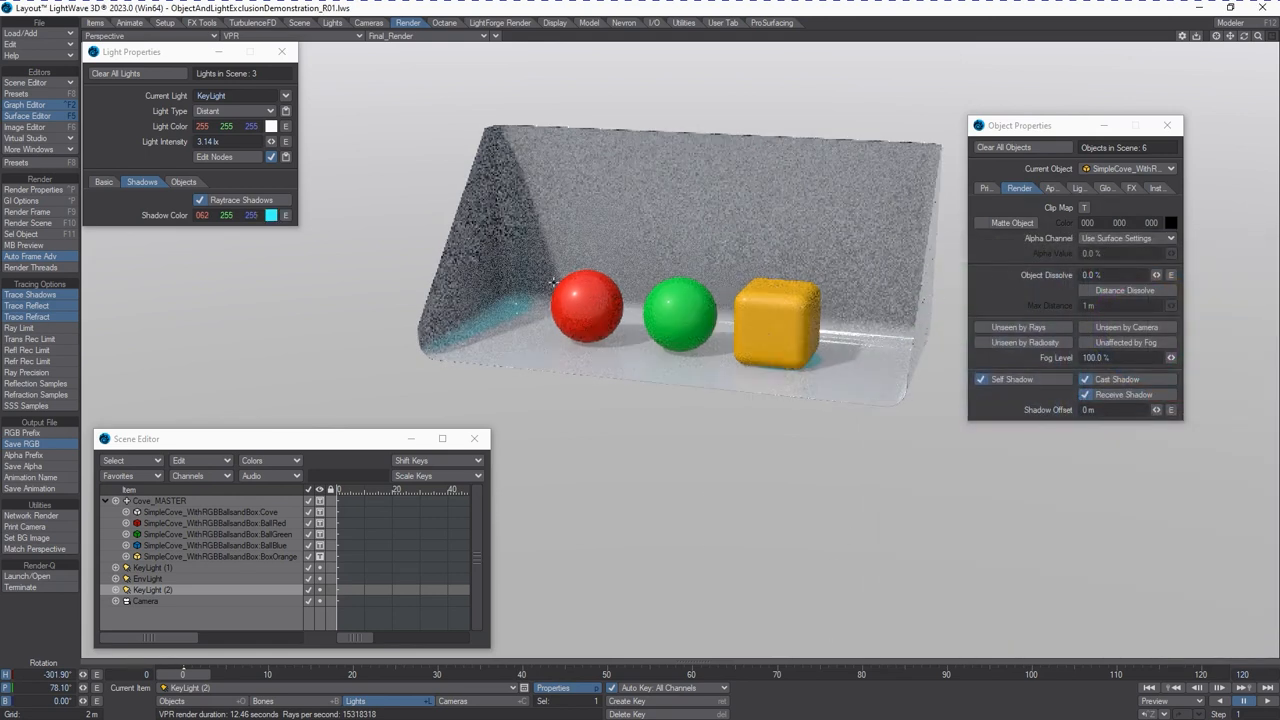
# Toggle Exclude Object checks for the box and balls, then return to the shadow settings.
pyautogui.click(184, 182)
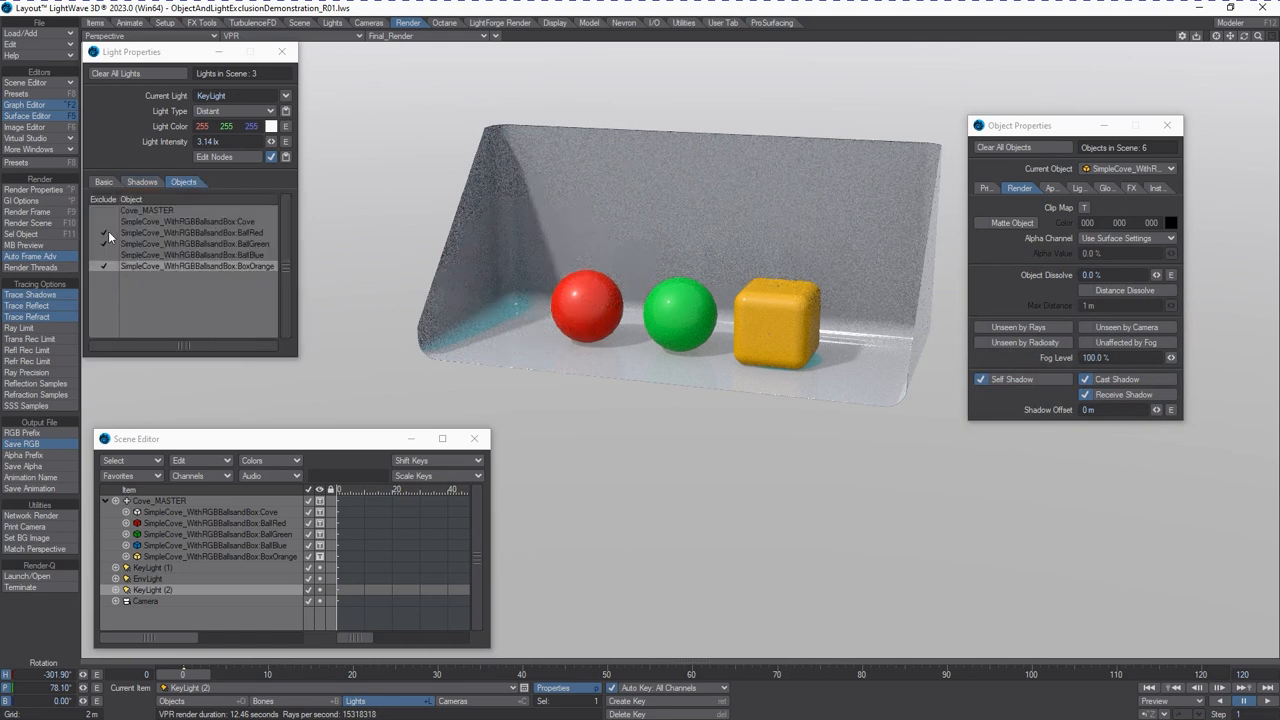
pyautogui.click(104, 220)
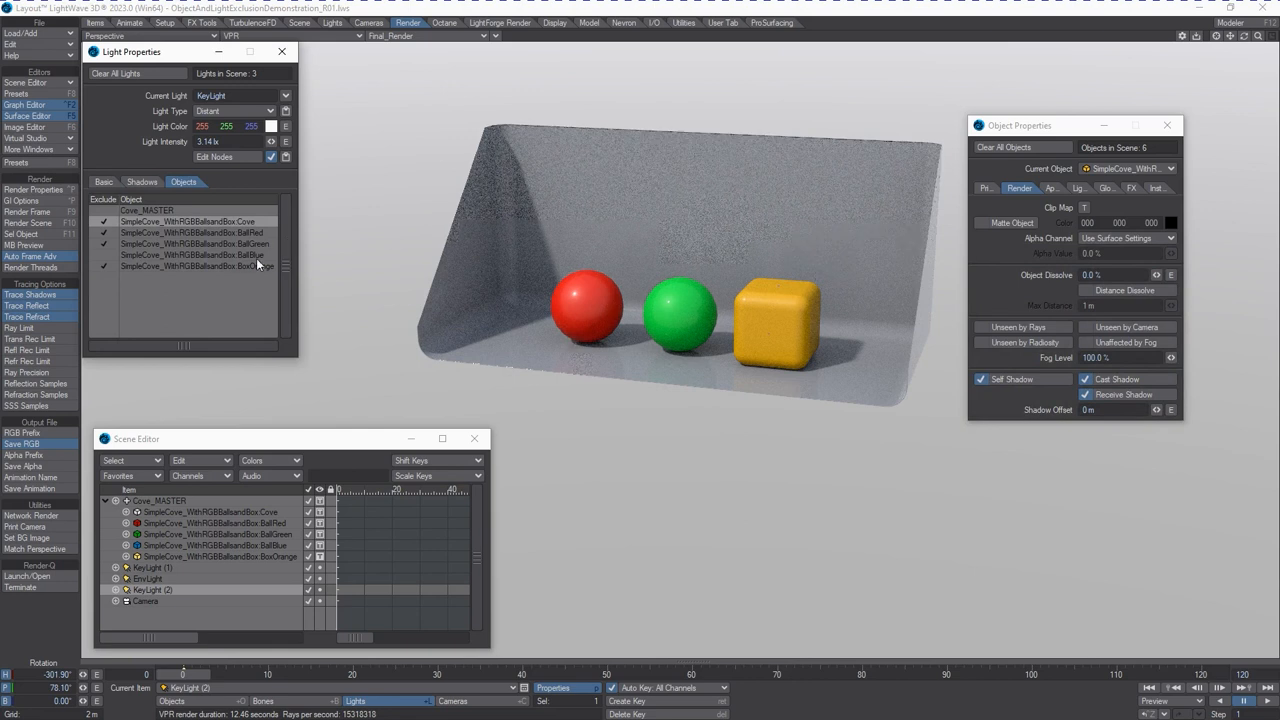
pyautogui.click(190, 220)
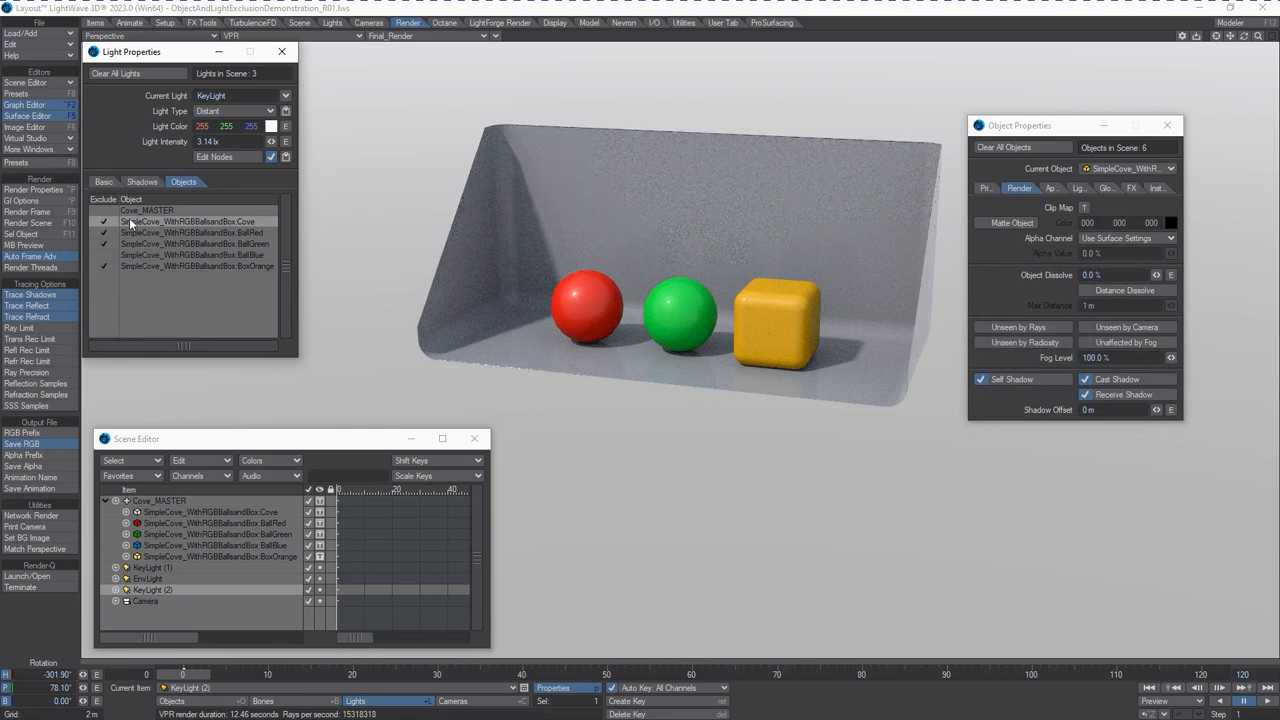
pyautogui.click(104, 220)
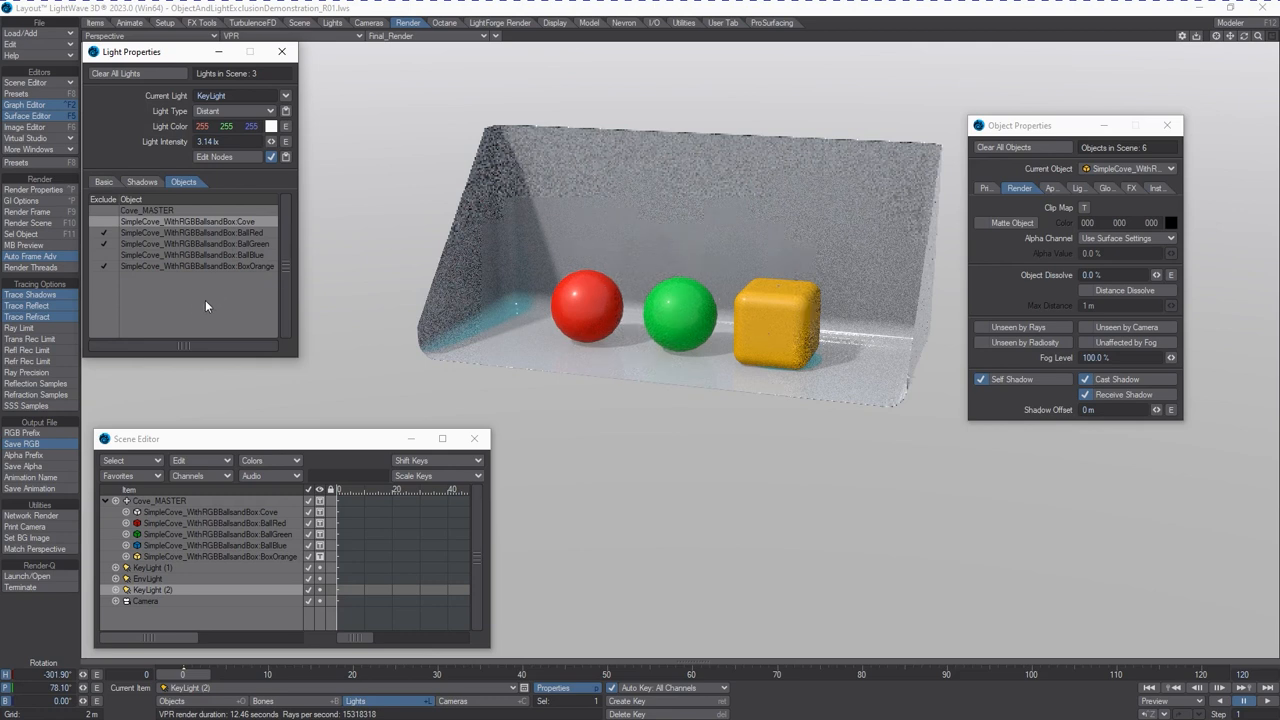
pyautogui.click(104, 264)
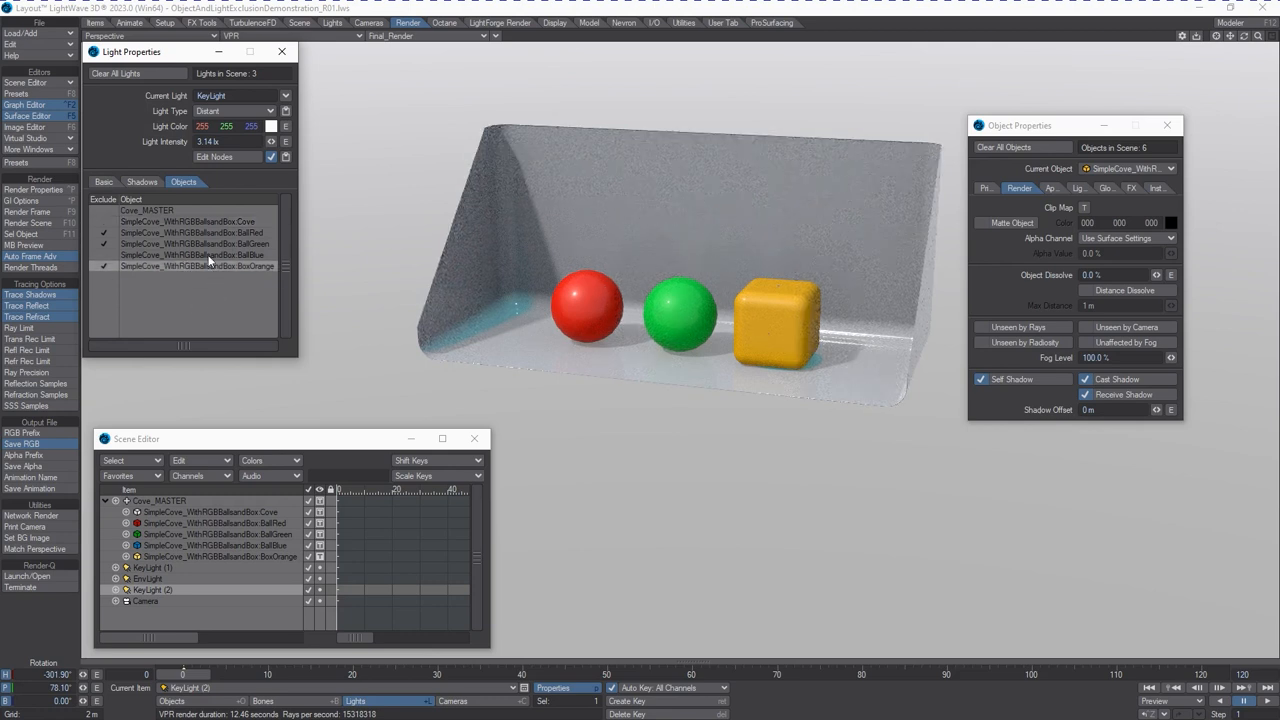
pyautogui.click(104, 266)
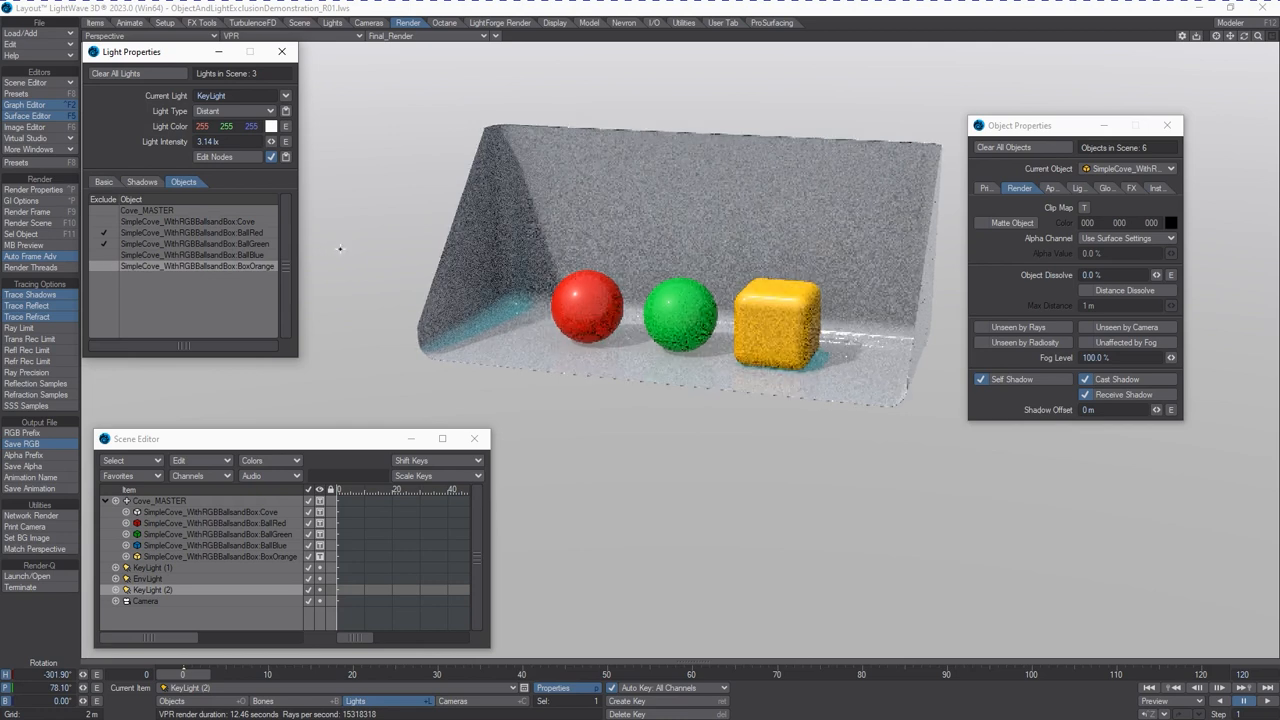
pyautogui.click(142, 180)
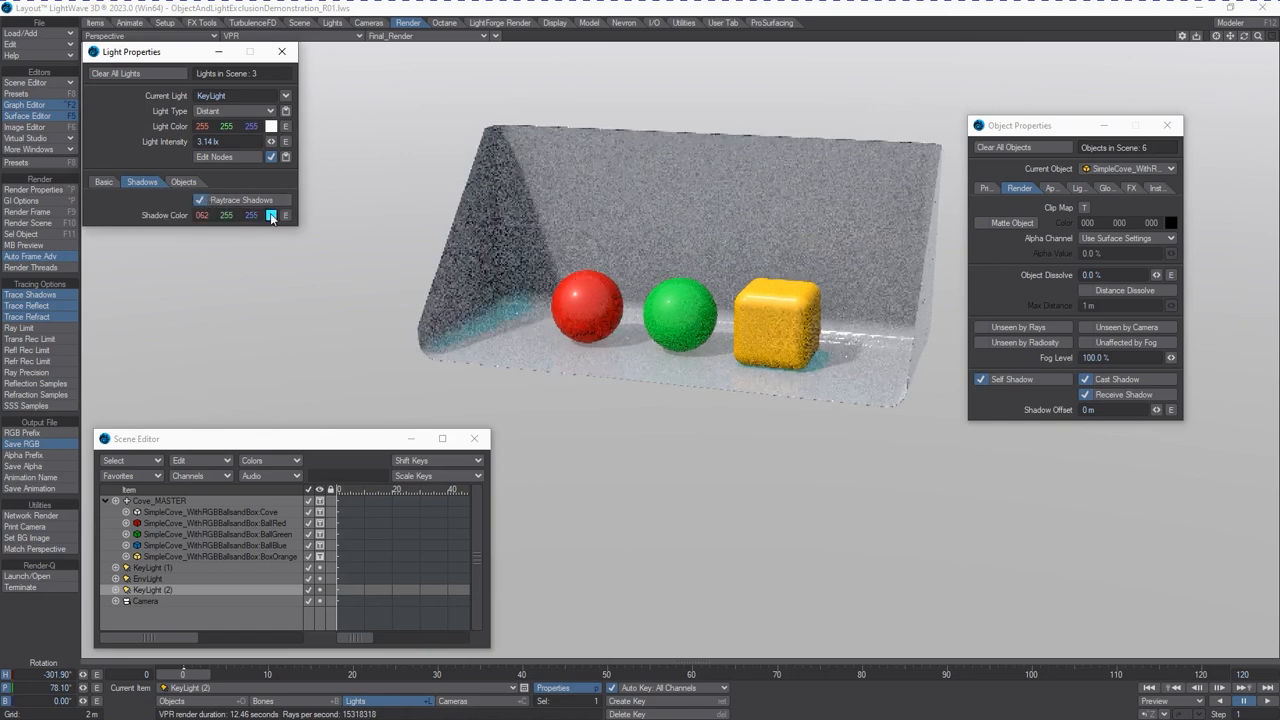
# Reset the key light's Shadow Color to neutral grey so shadows are no longer cyan.
pyautogui.click(272, 216)
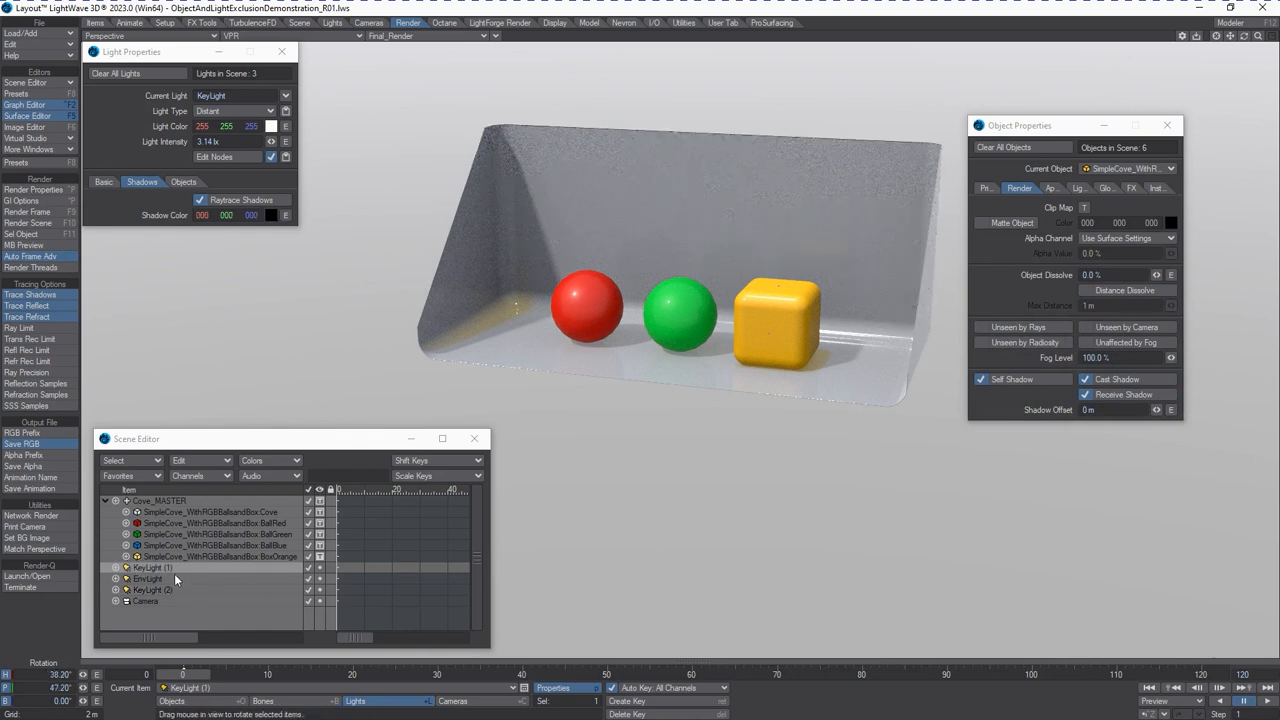
# Rename the key light to KeyLightRed via the Scene Editor context menu.
pyautogui.rightClick(176, 580)
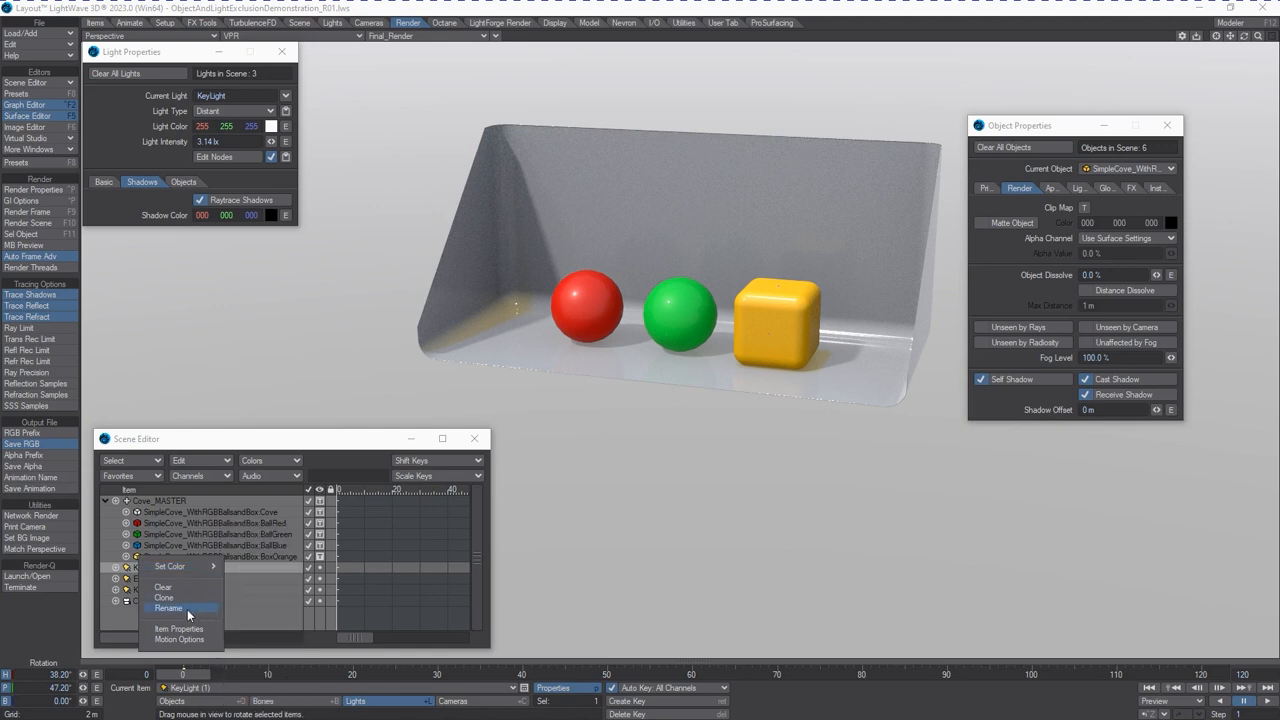
pyautogui.click(168, 608)
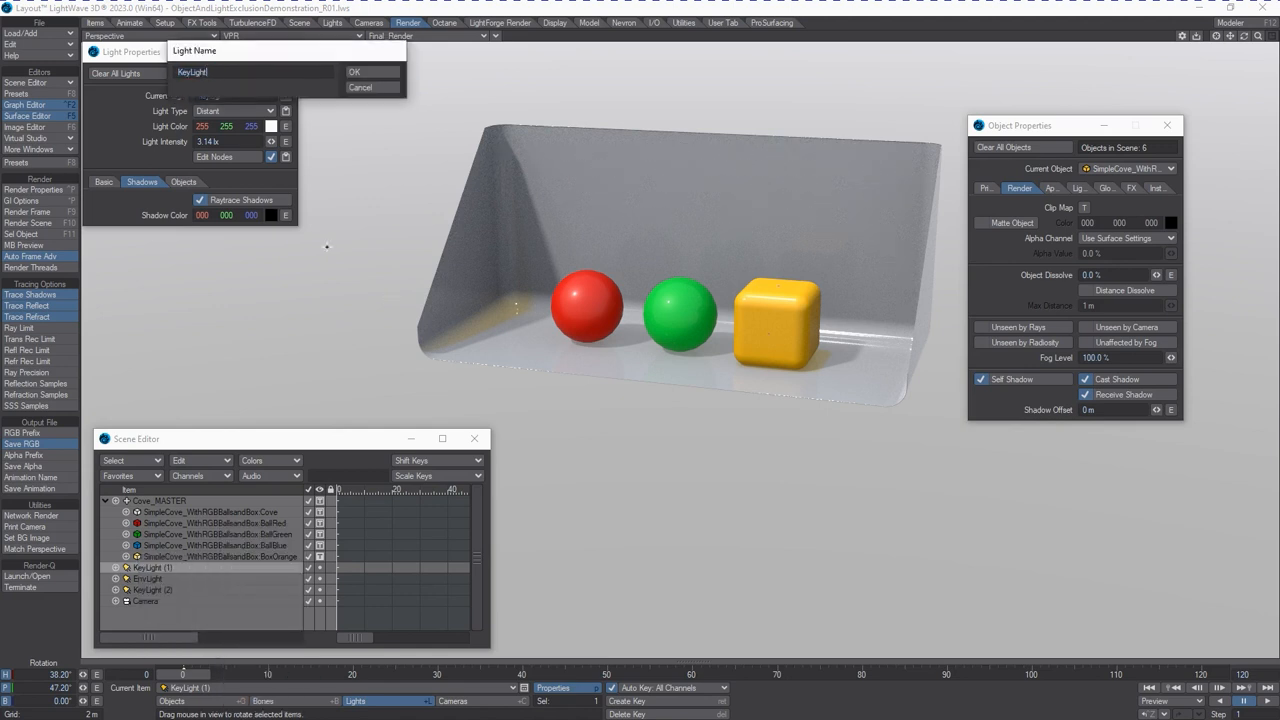
pyautogui.click(354, 72)
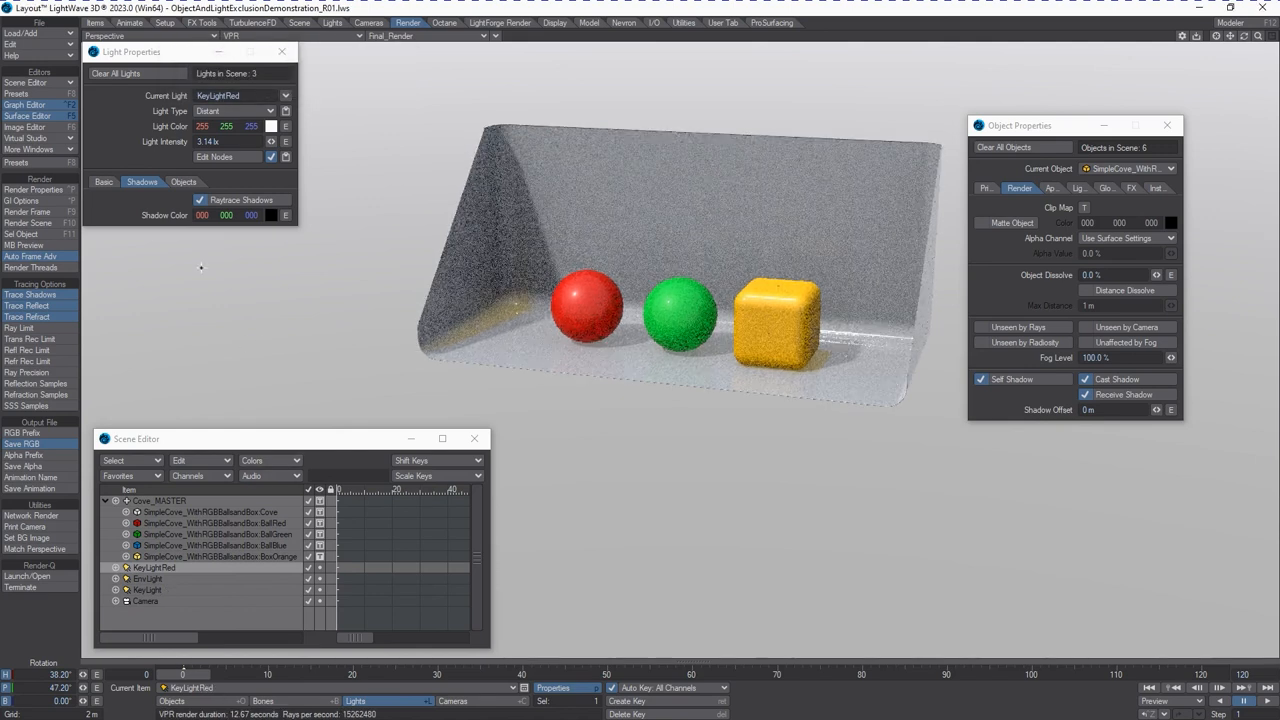
# In KeyLightRed's Objects list, tick an object under Exclude Object.
pyautogui.click(104, 180)
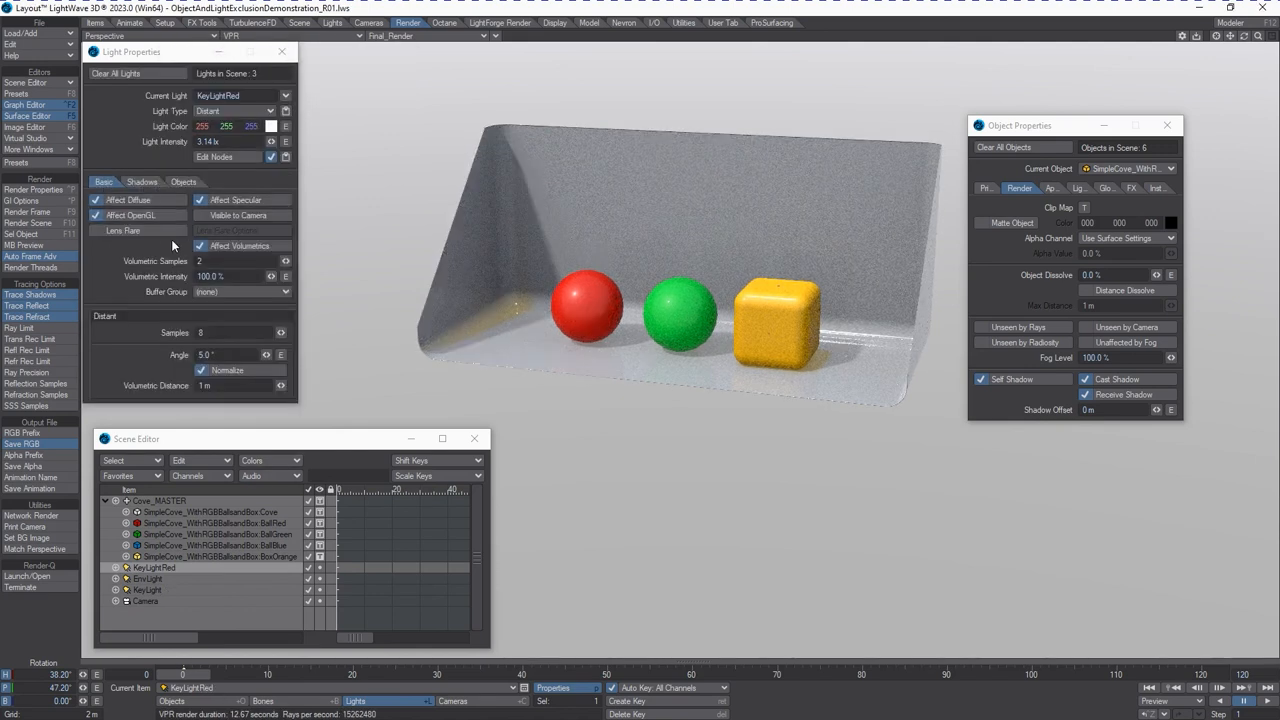
pyautogui.click(184, 182)
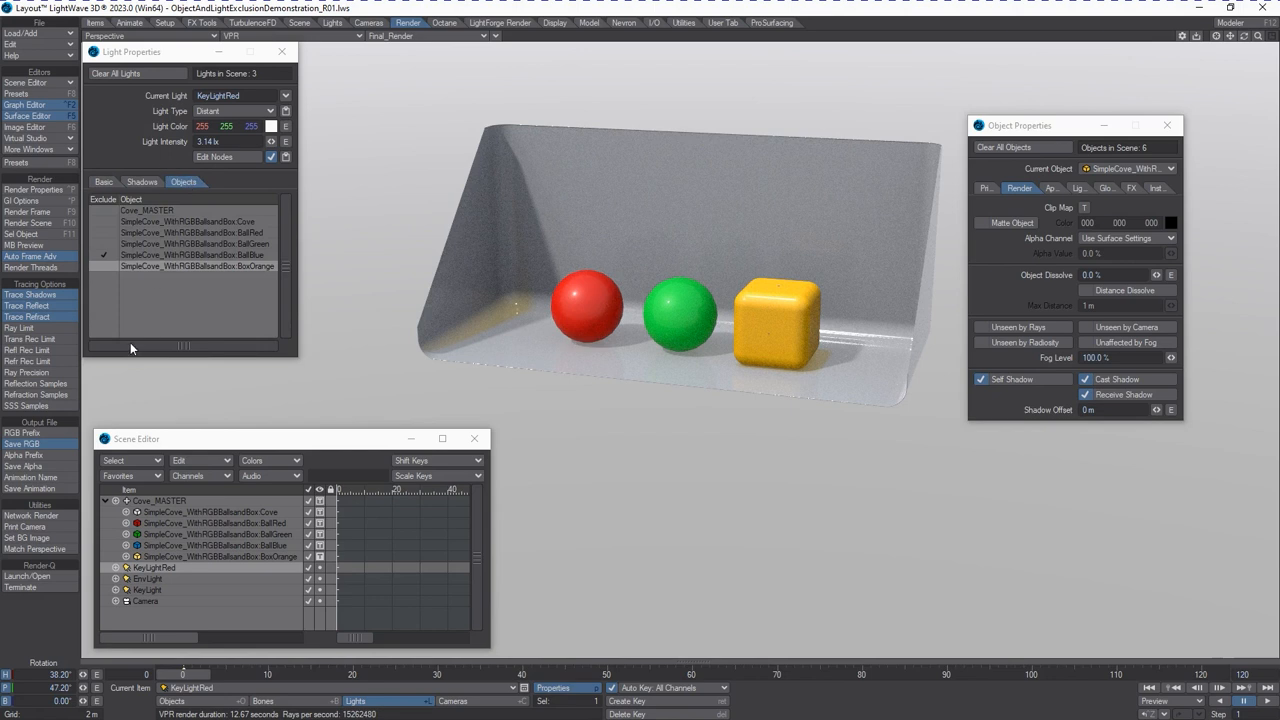
pyautogui.click(104, 232)
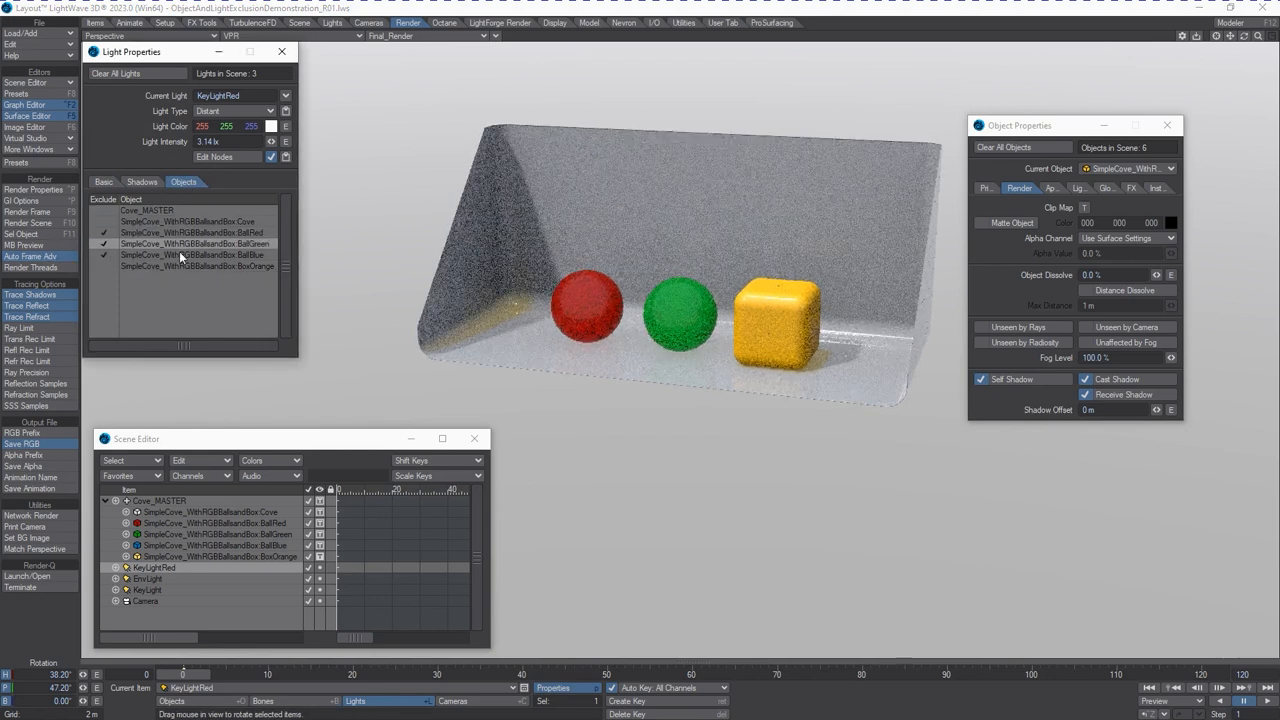
pyautogui.click(104, 232)
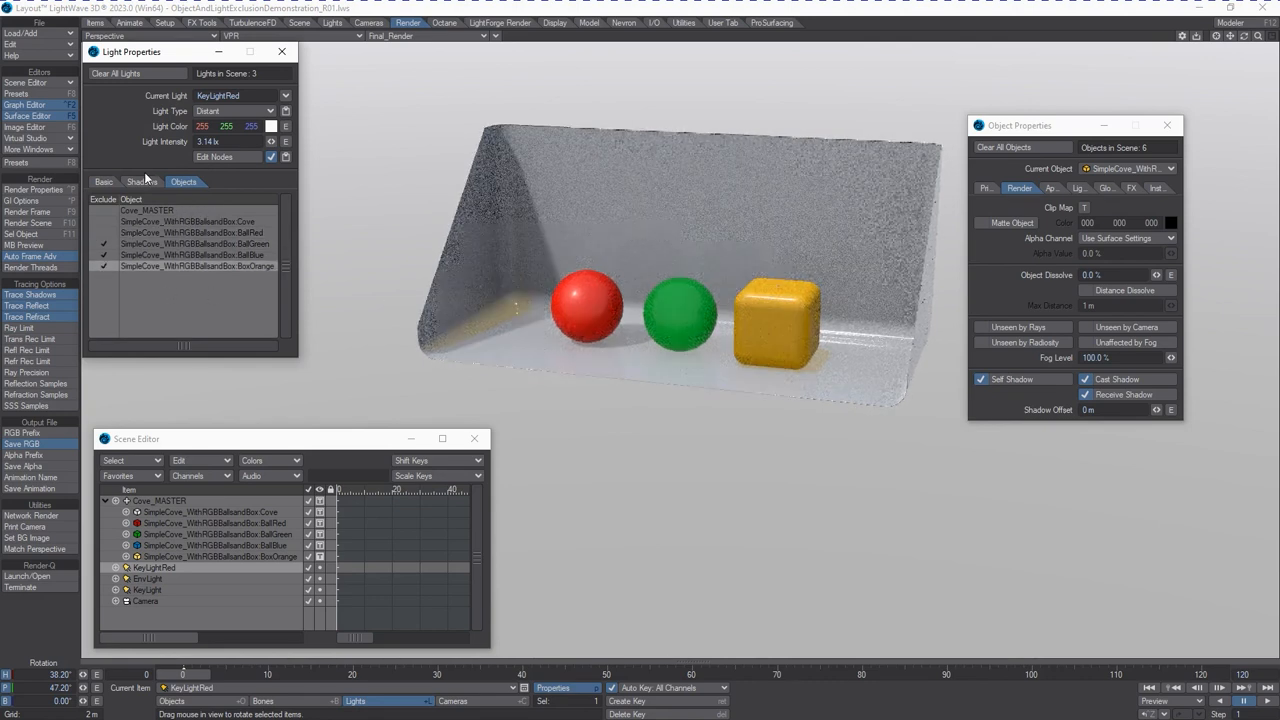
# Set KeyLightRed's Shadow Color to red, then select the plain KeyLight.
pyautogui.click(142, 180)
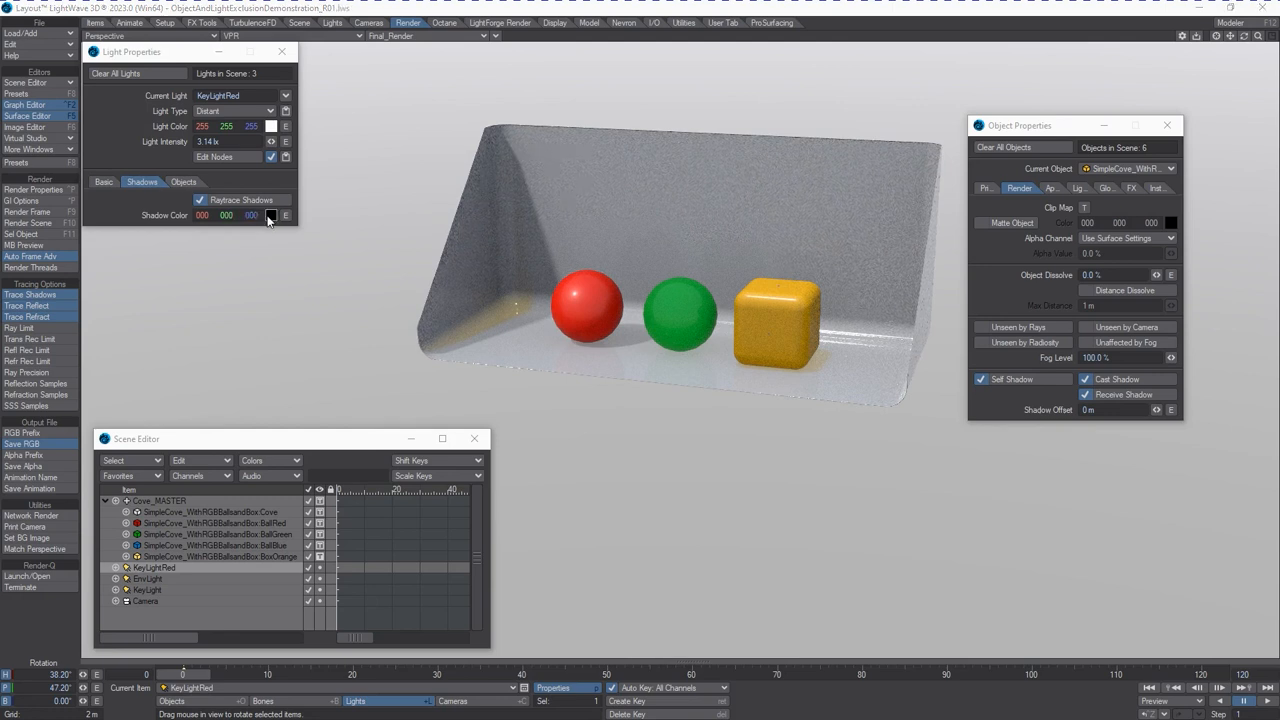
pyautogui.click(272, 216)
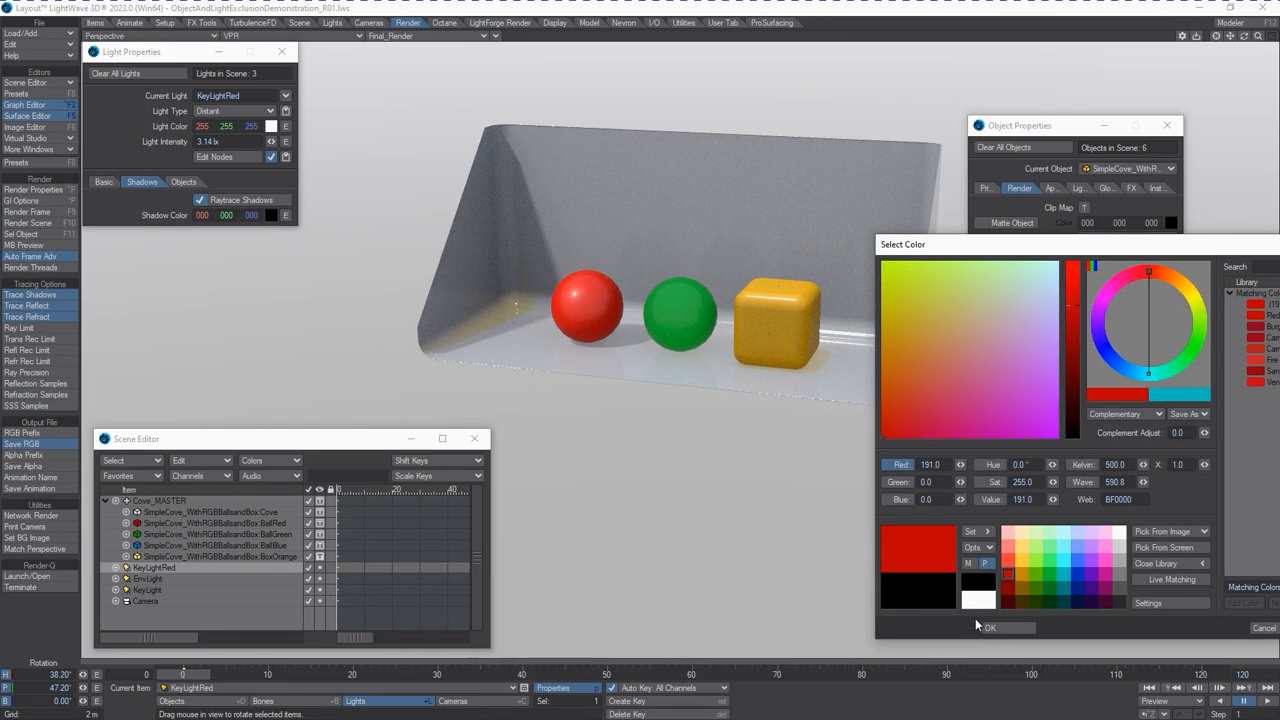
pyautogui.click(988, 628)
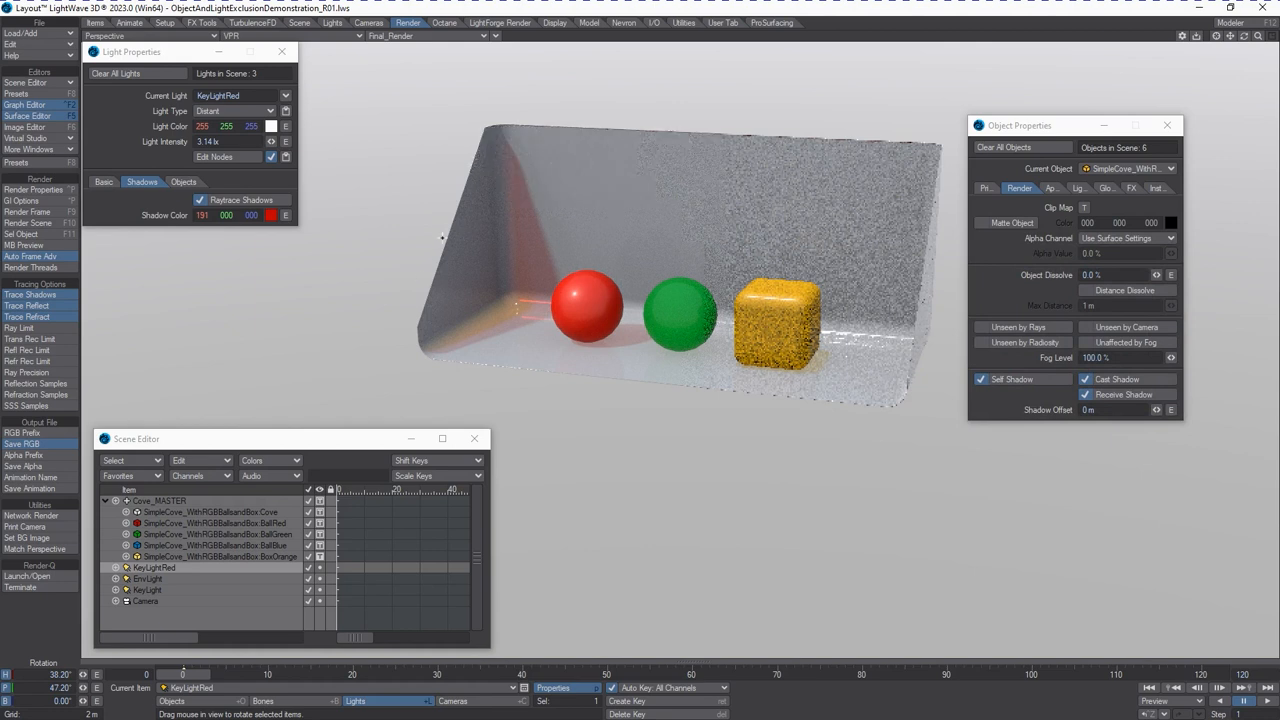
pyautogui.moveTo(702, 316)
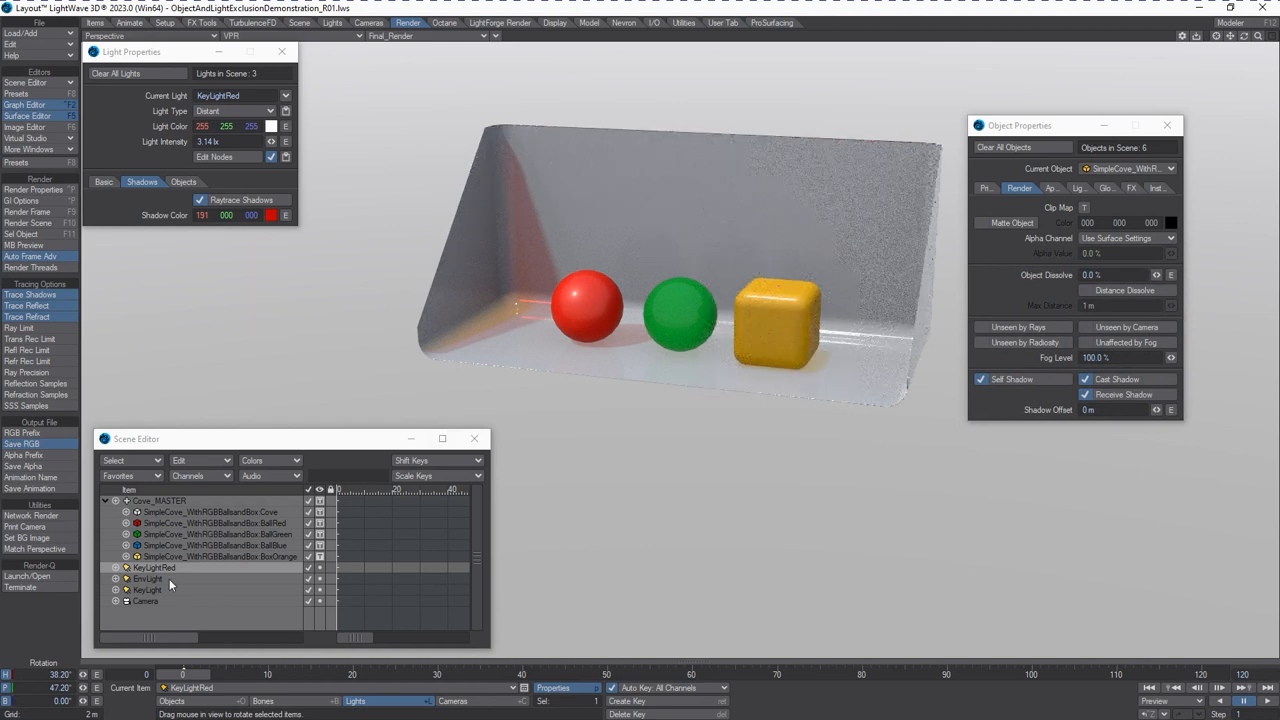
pyautogui.click(148, 590)
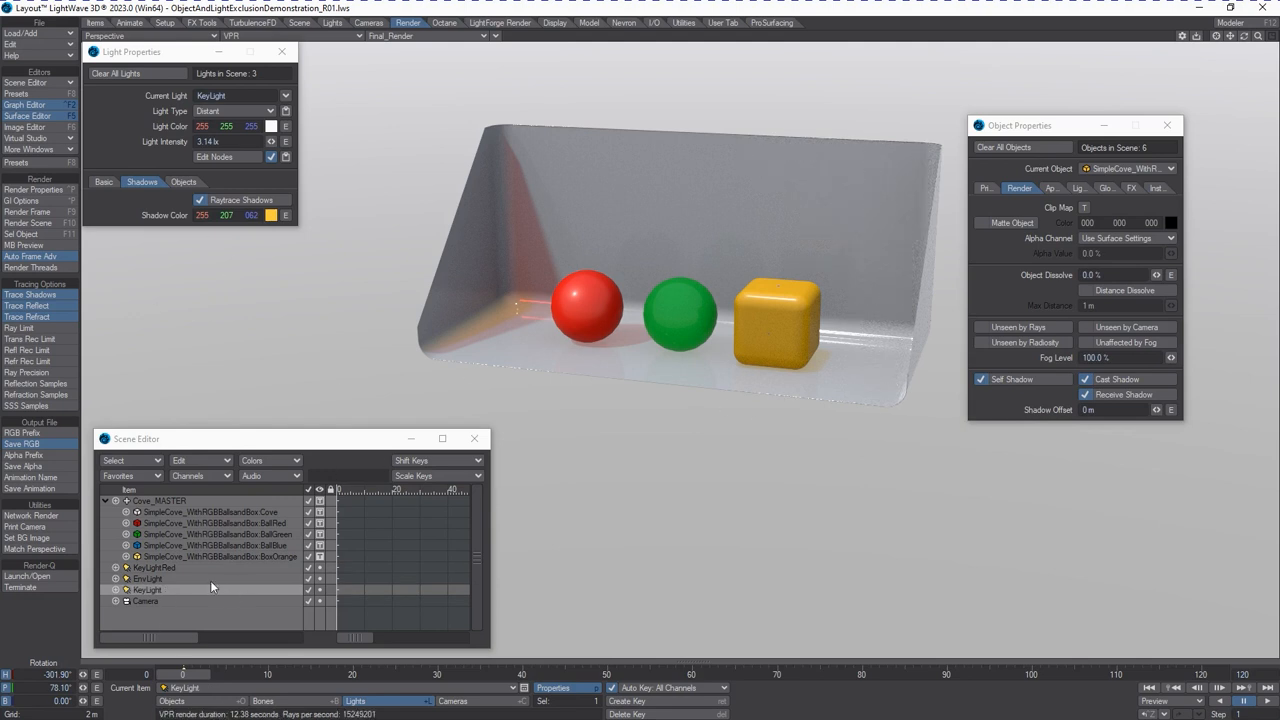
# Inspect EnvLight and KeyLightRed, then start clearing KeyLight to get the confirmation prompt.
pyautogui.click(148, 578)
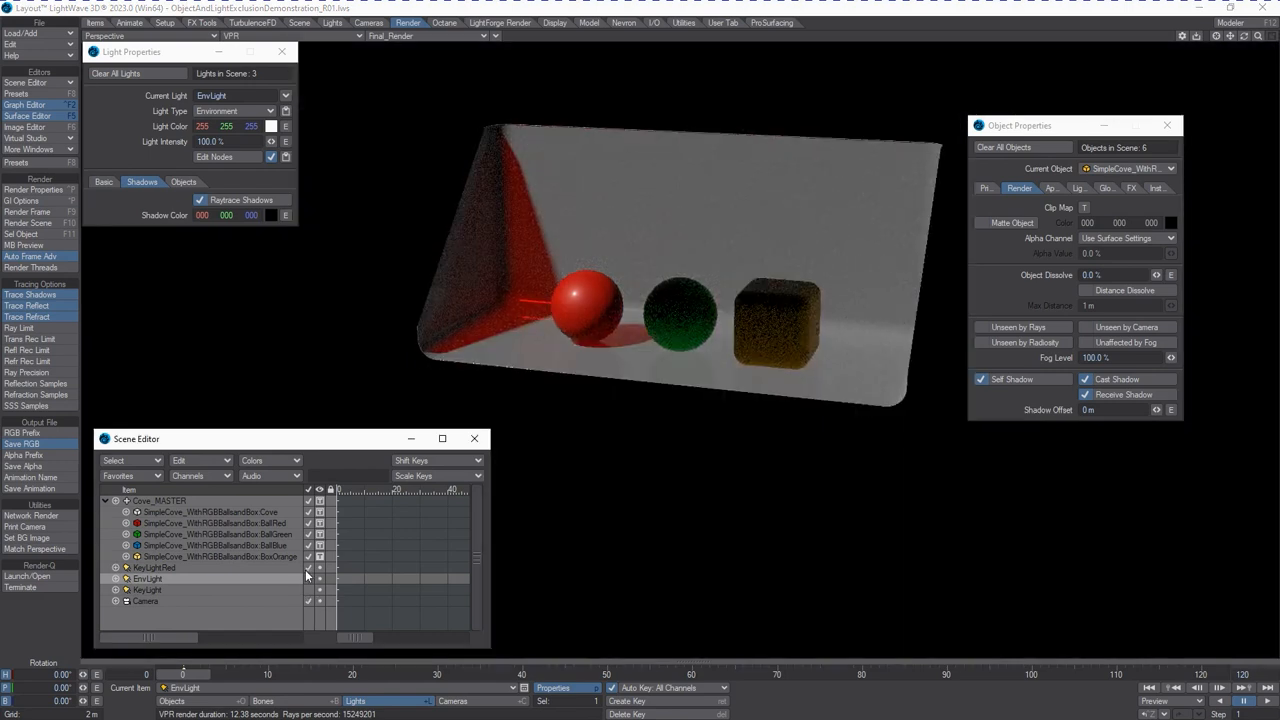
pyautogui.click(156, 568)
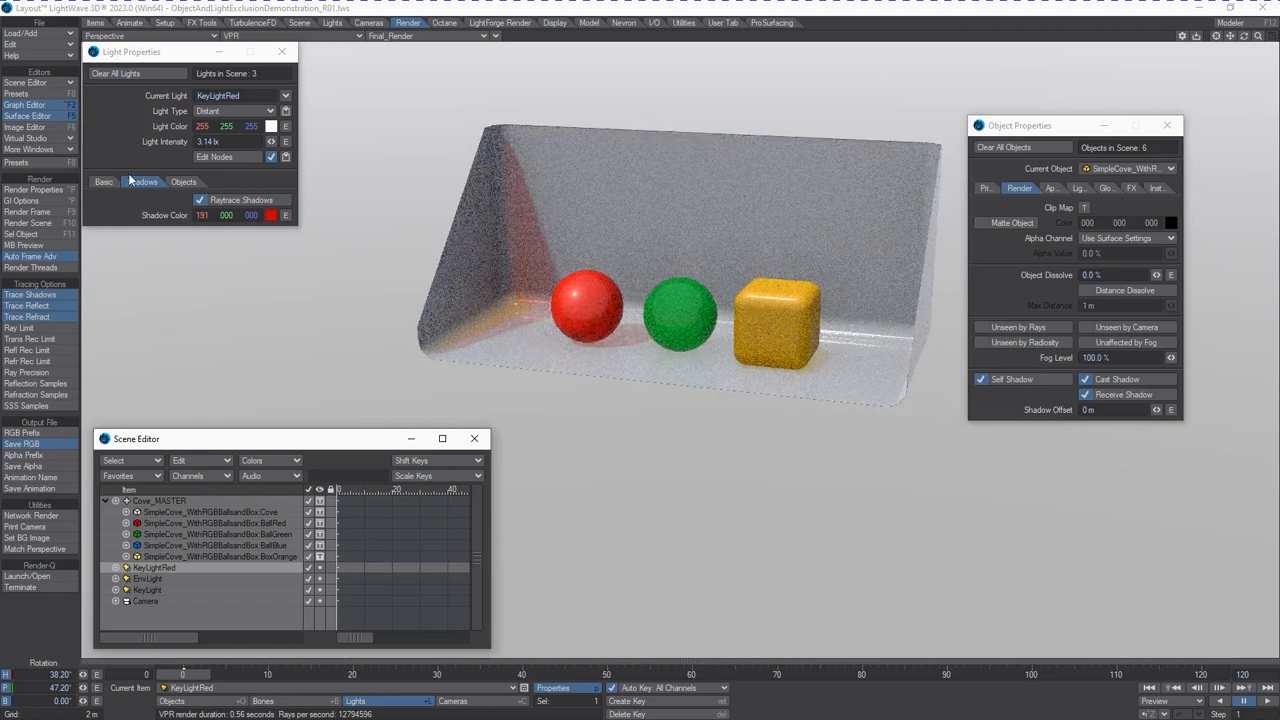
pyautogui.click(148, 588)
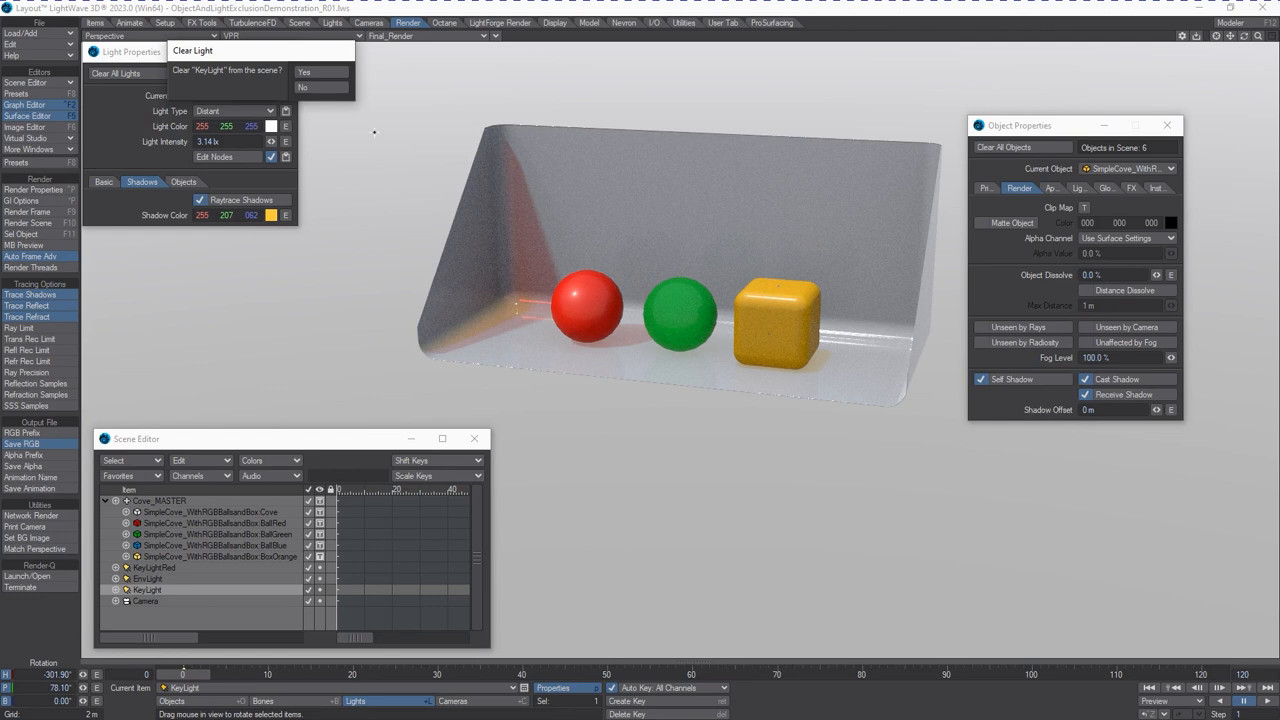
# Confirm clearing KeyLight, rename KeyLightRed to KeyLightDiffuse and reset its shadow colour.
pyautogui.click(304, 72)
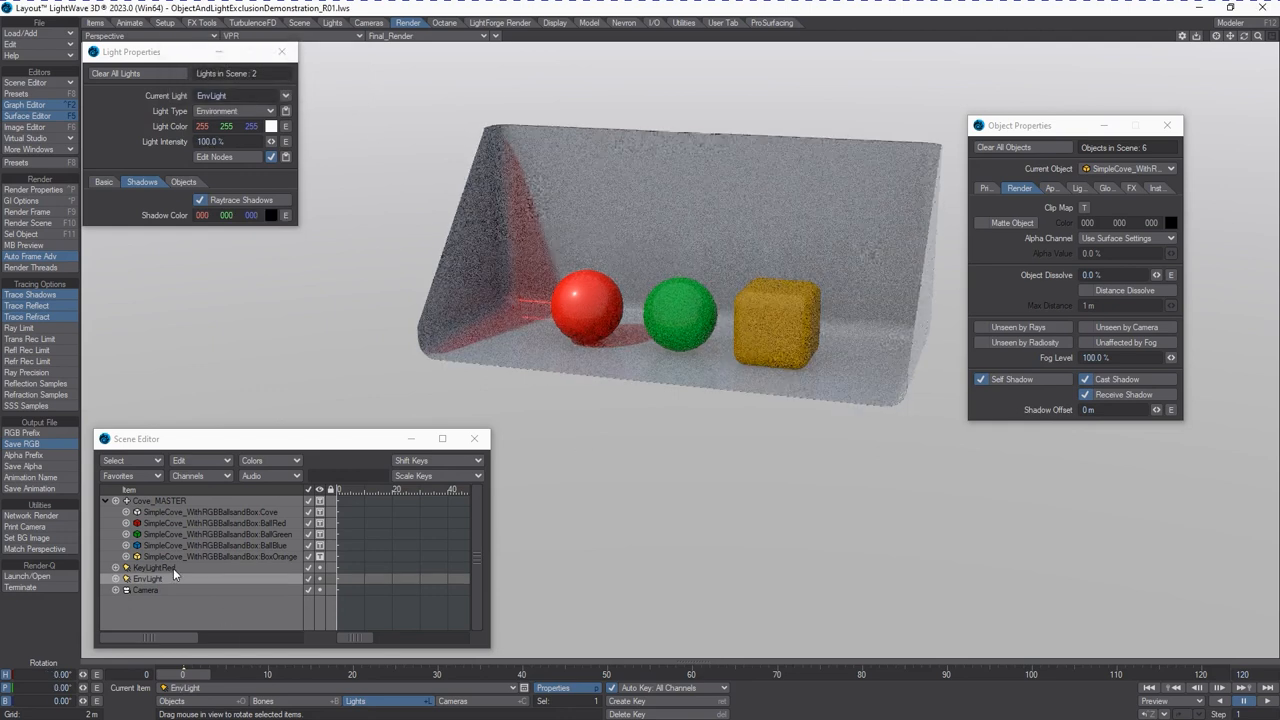
pyautogui.click(154, 568)
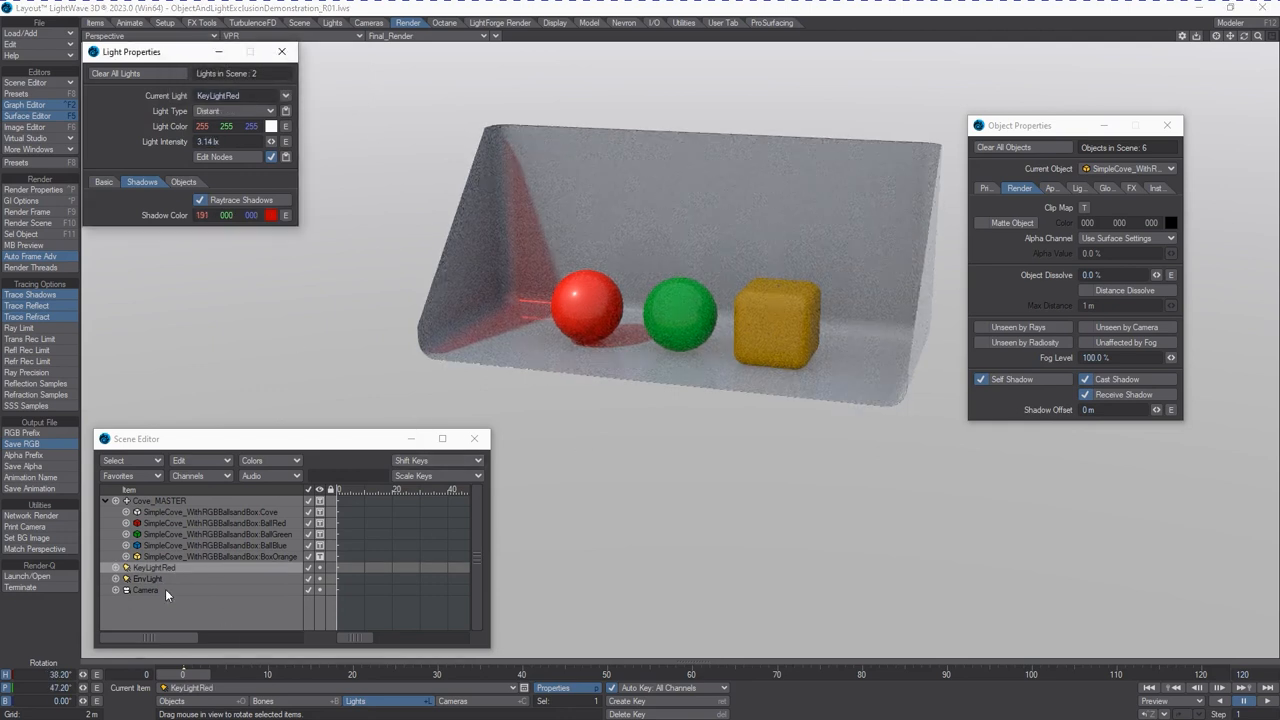
pyautogui.rightClick(156, 568)
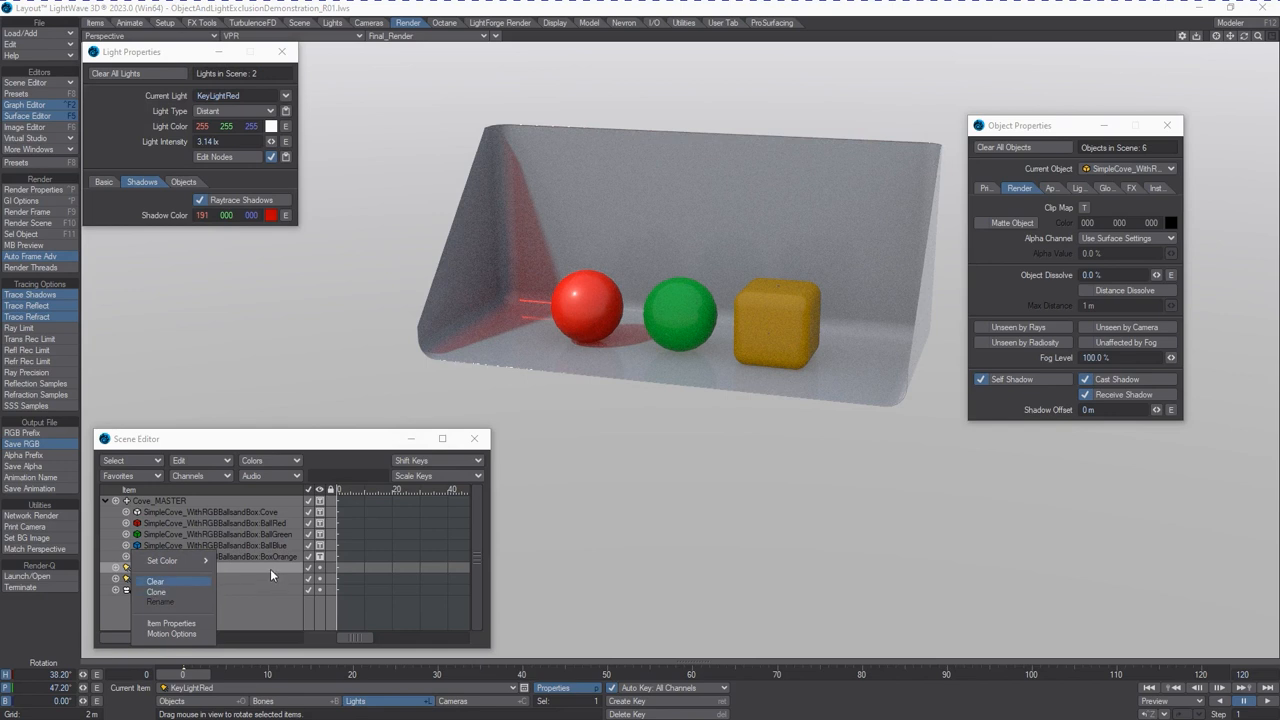
pyautogui.click(160, 600)
pyautogui.write('KeyLightDiffu')
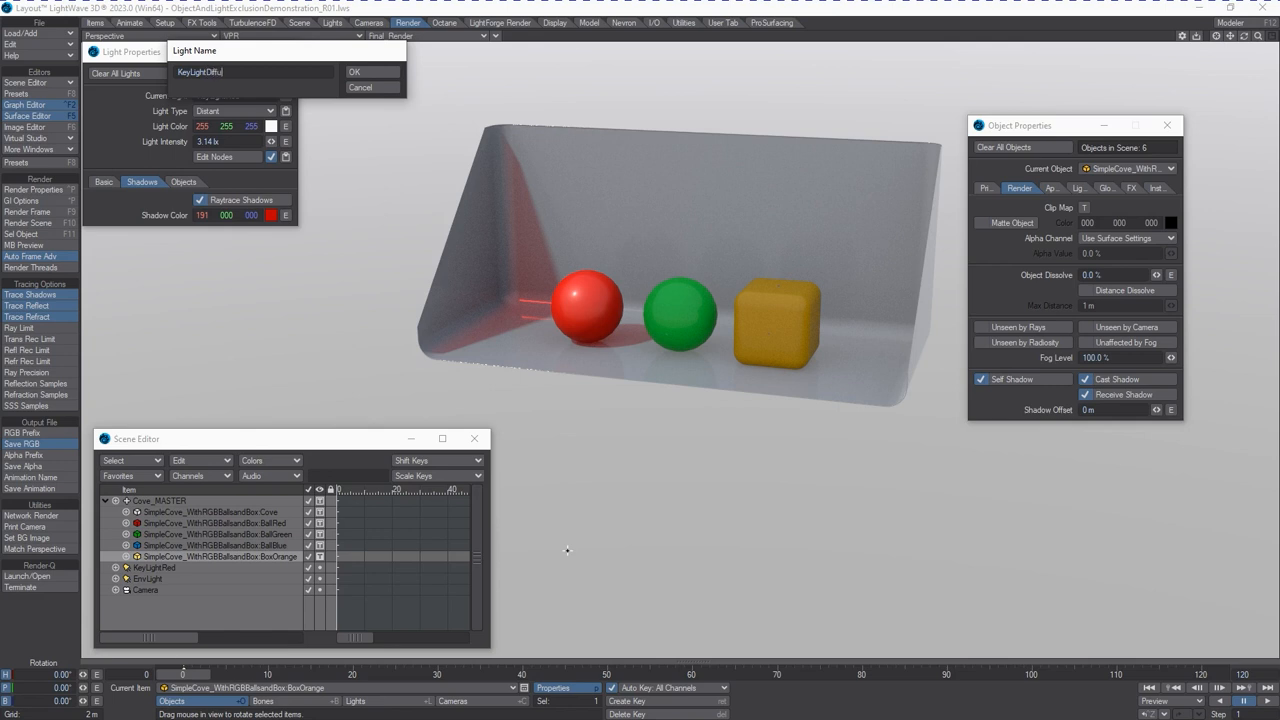
pyautogui.click(370, 72)
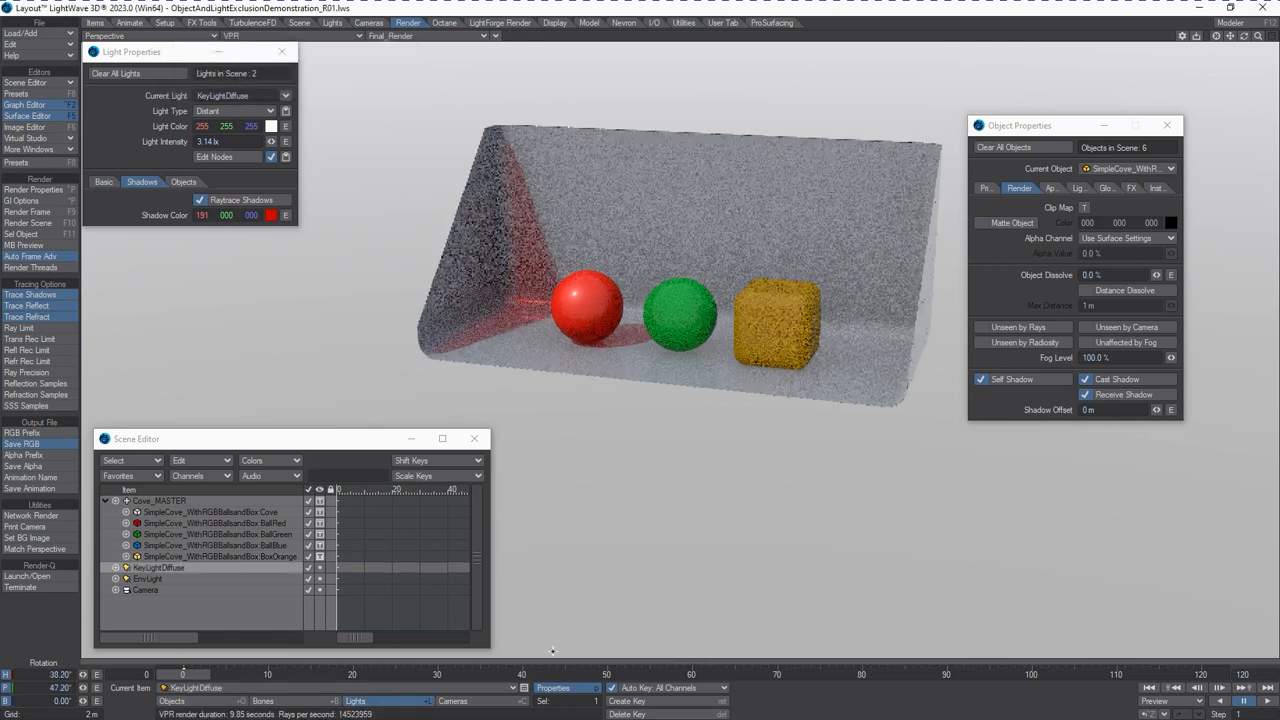
pyautogui.click(272, 216)
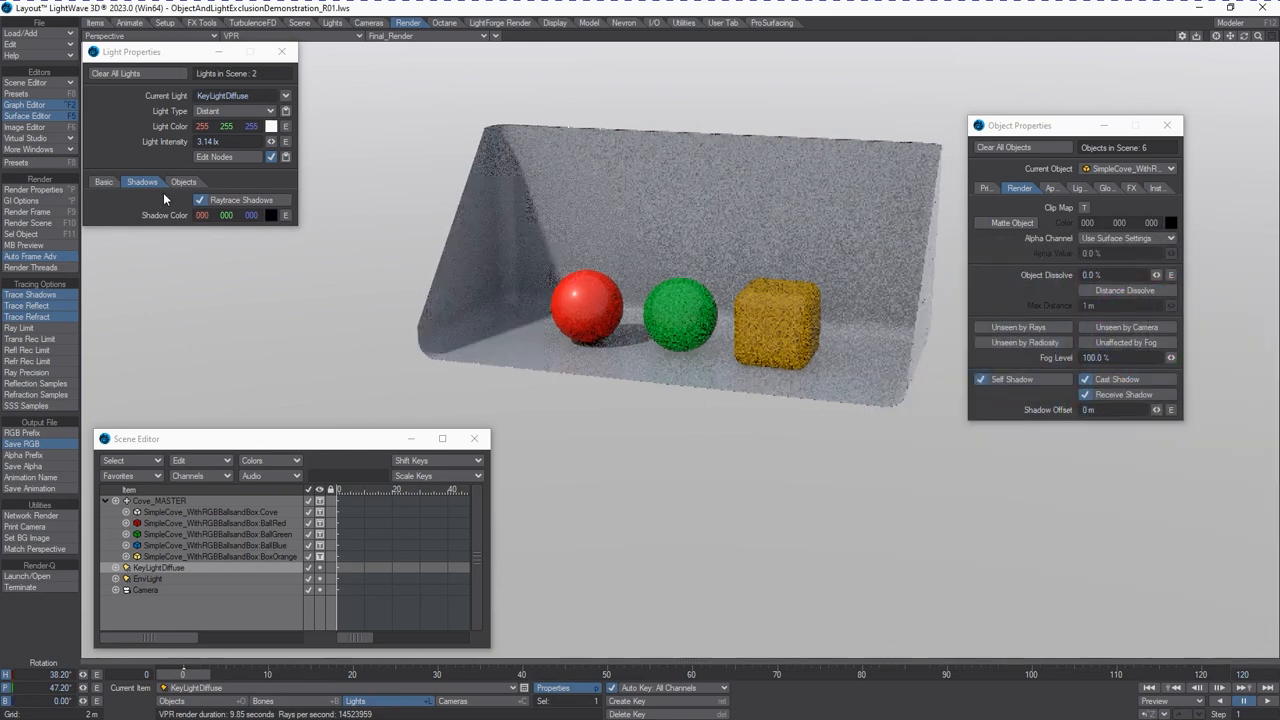
# Untick Affect Specular for KeyLightDiffuse so it contributes only diffuse shading.
pyautogui.click(104, 180)
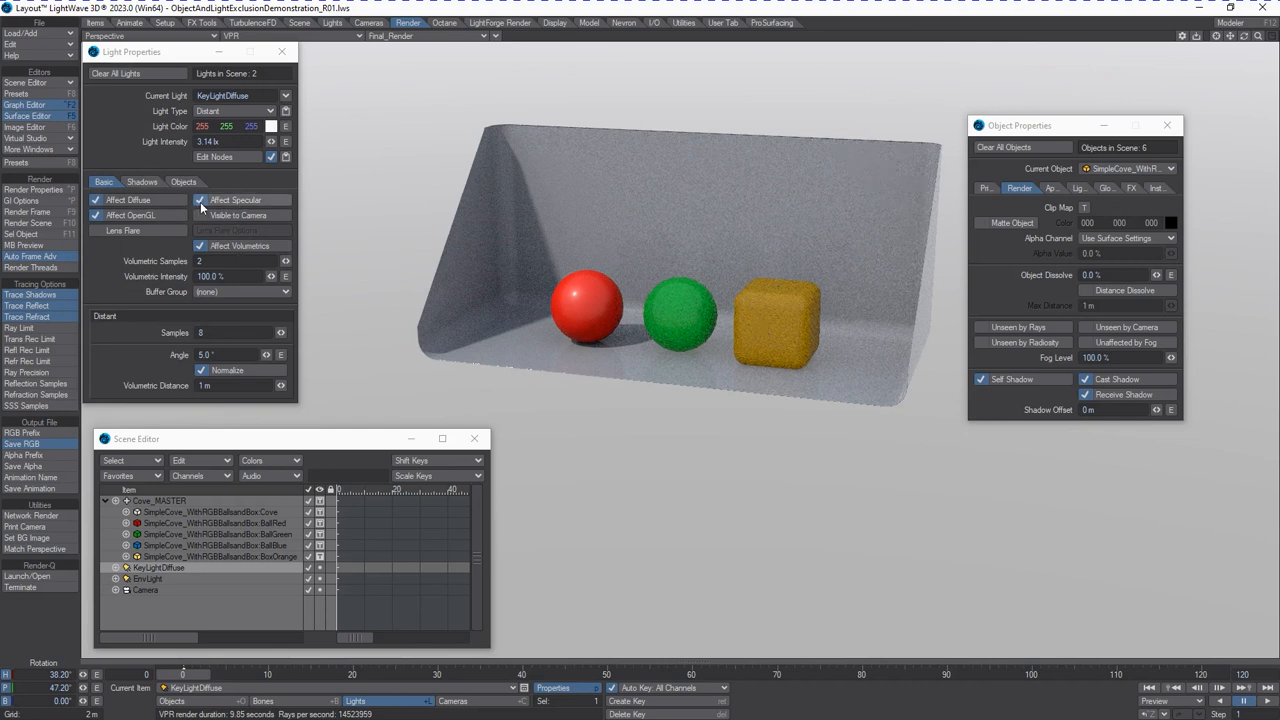
pyautogui.click(200, 200)
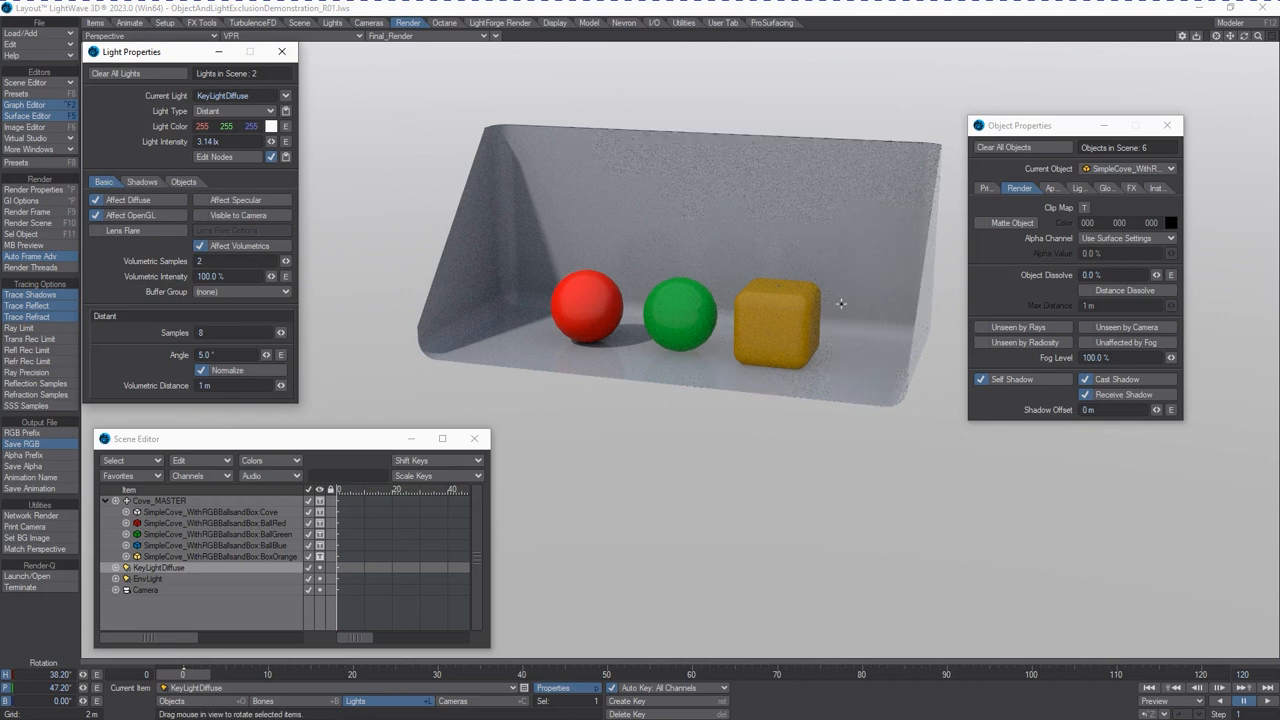
pyautogui.moveTo(762, 210)
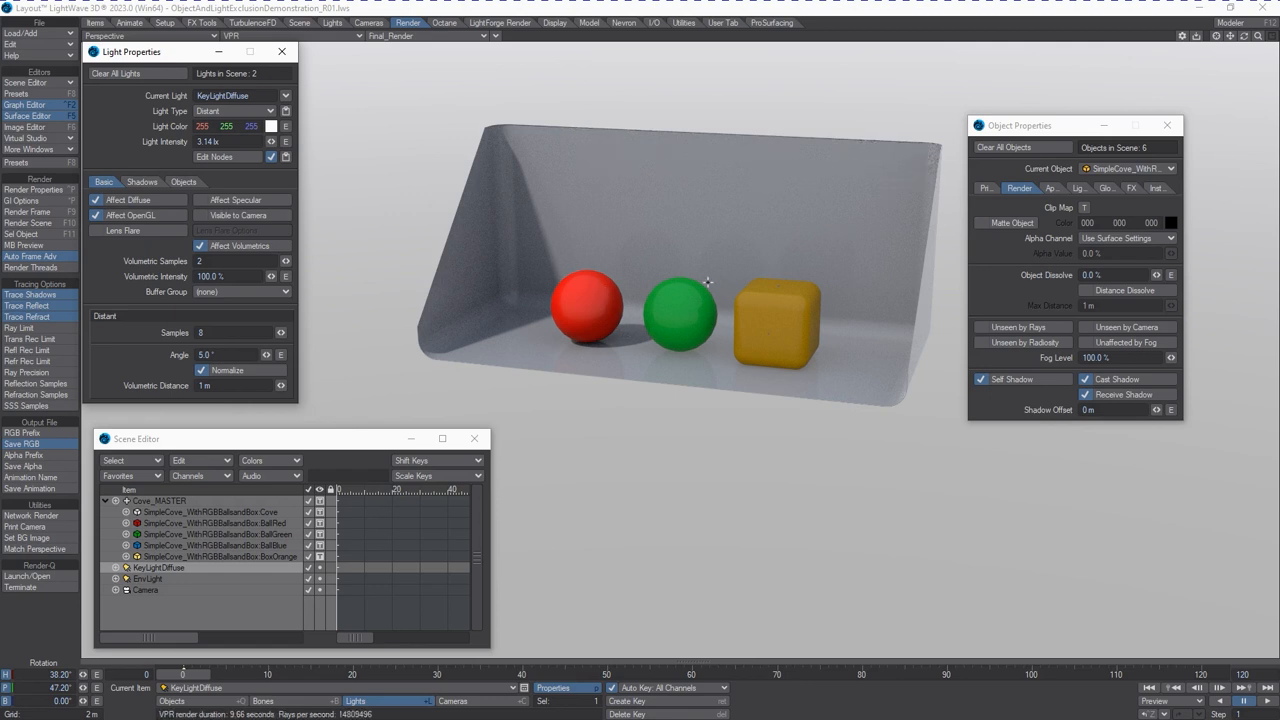
pyautogui.moveTo(324, 600)
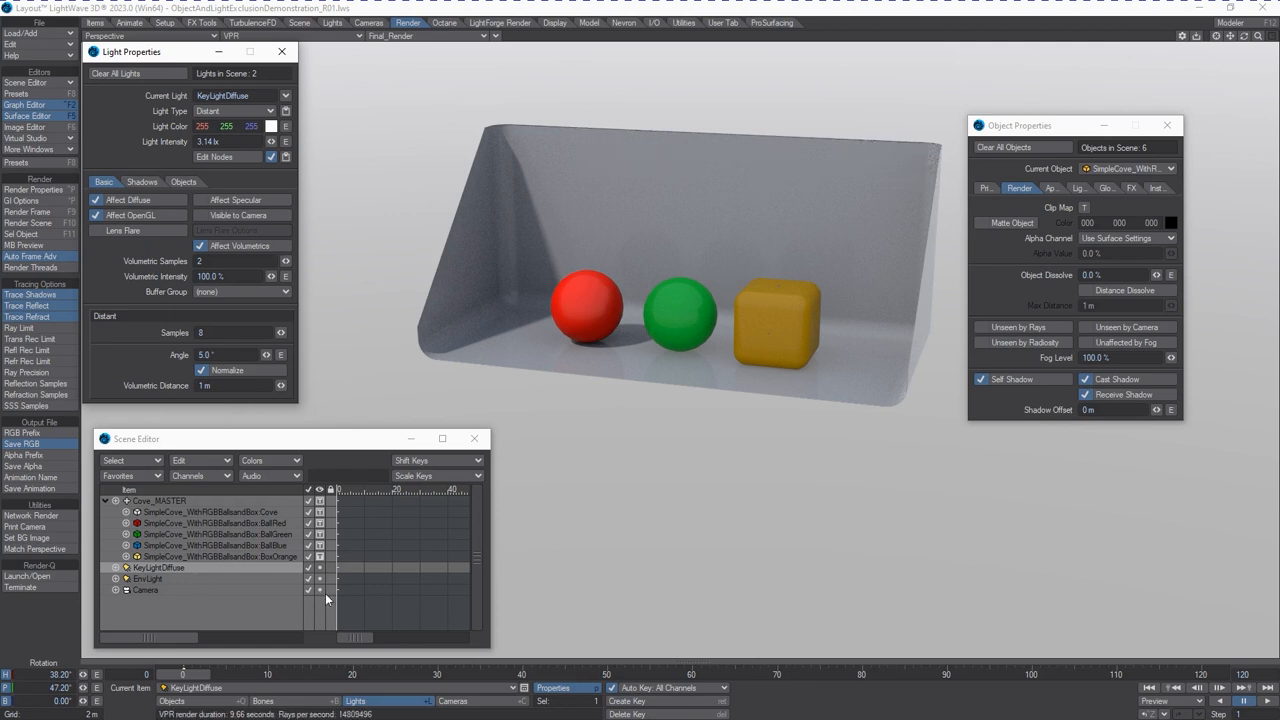
pyautogui.click(308, 568)
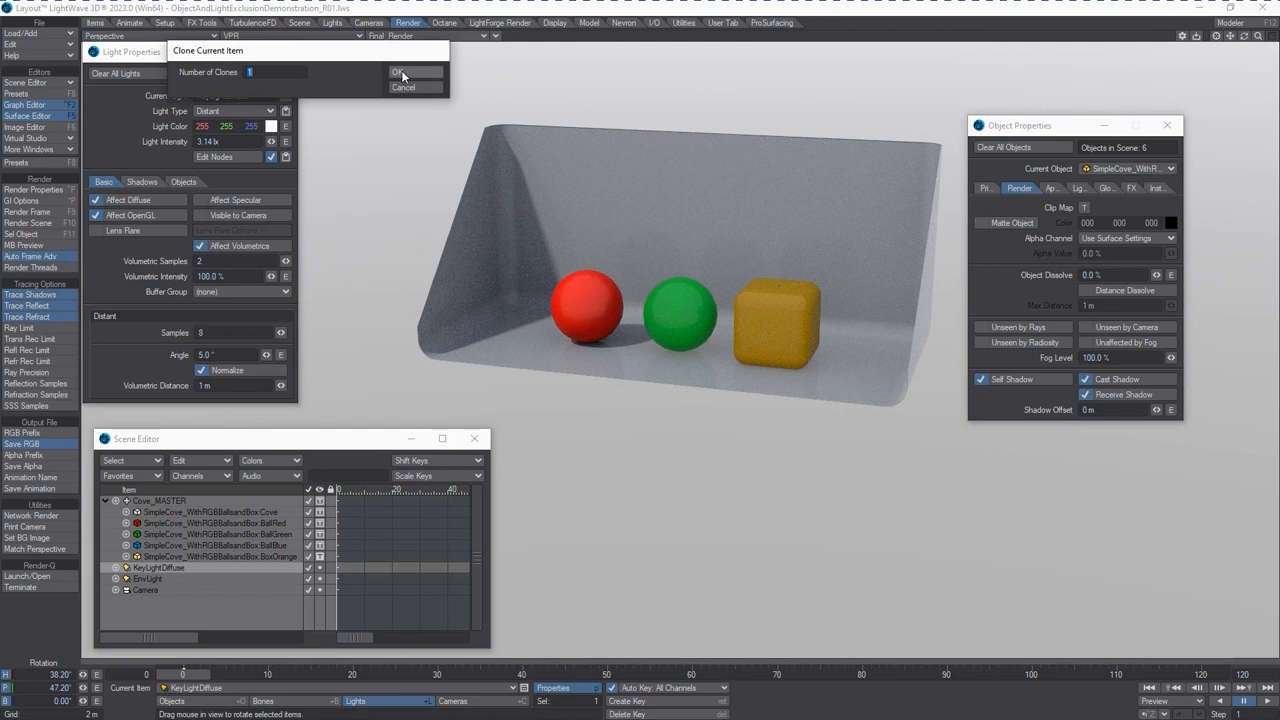
# Clone the diffuse key light once and rename the copy KeyLightSpec.
pyautogui.click(396, 72)
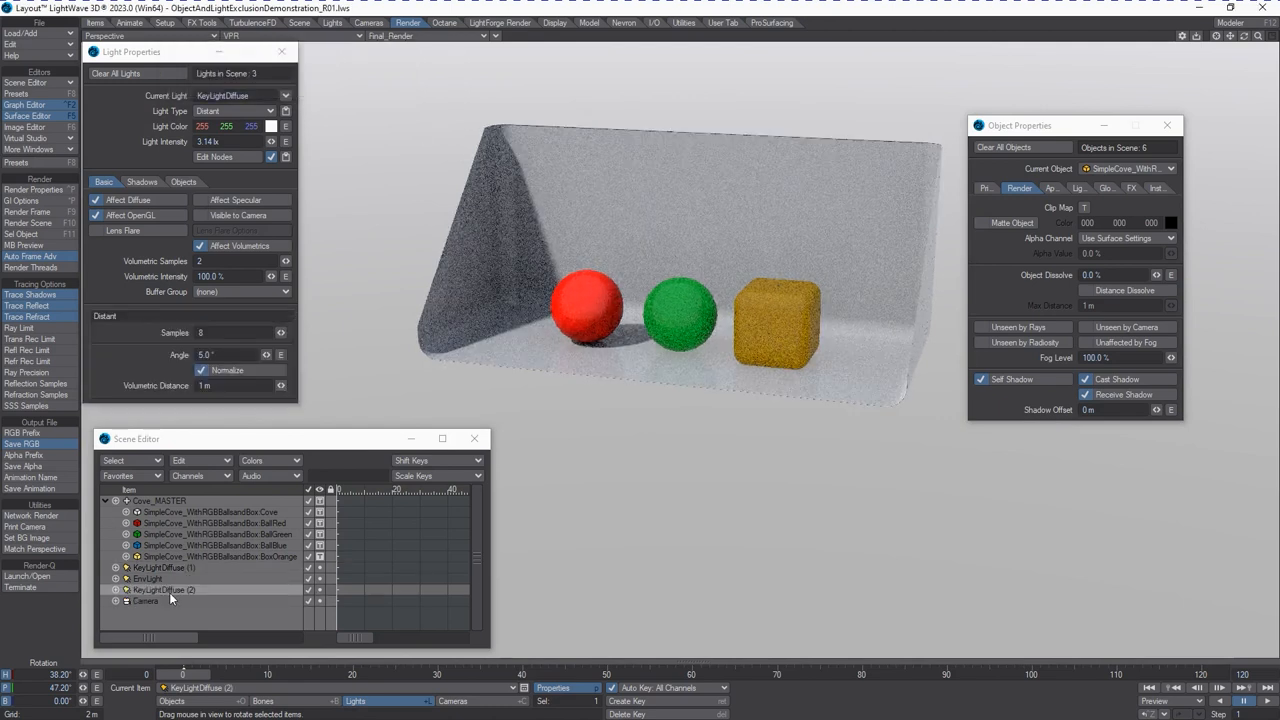
pyautogui.rightClick(162, 590)
pyautogui.write('KeyLightD')
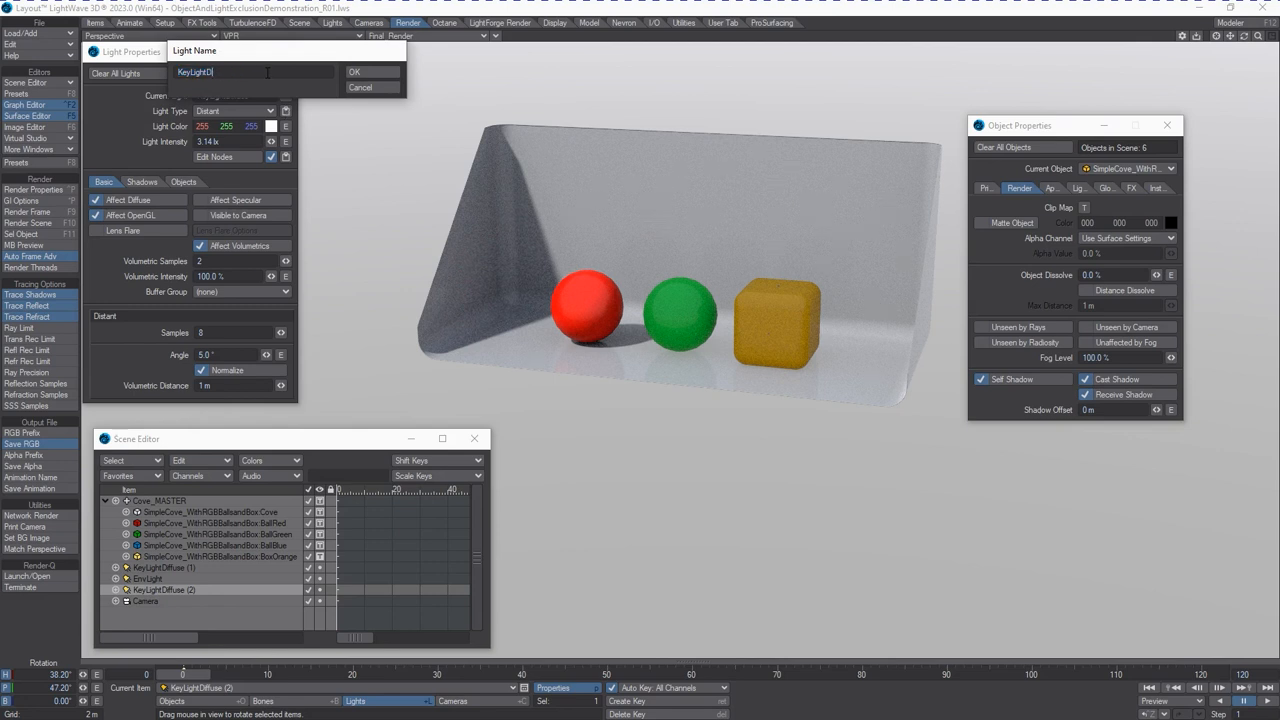
pyautogui.click(372, 72)
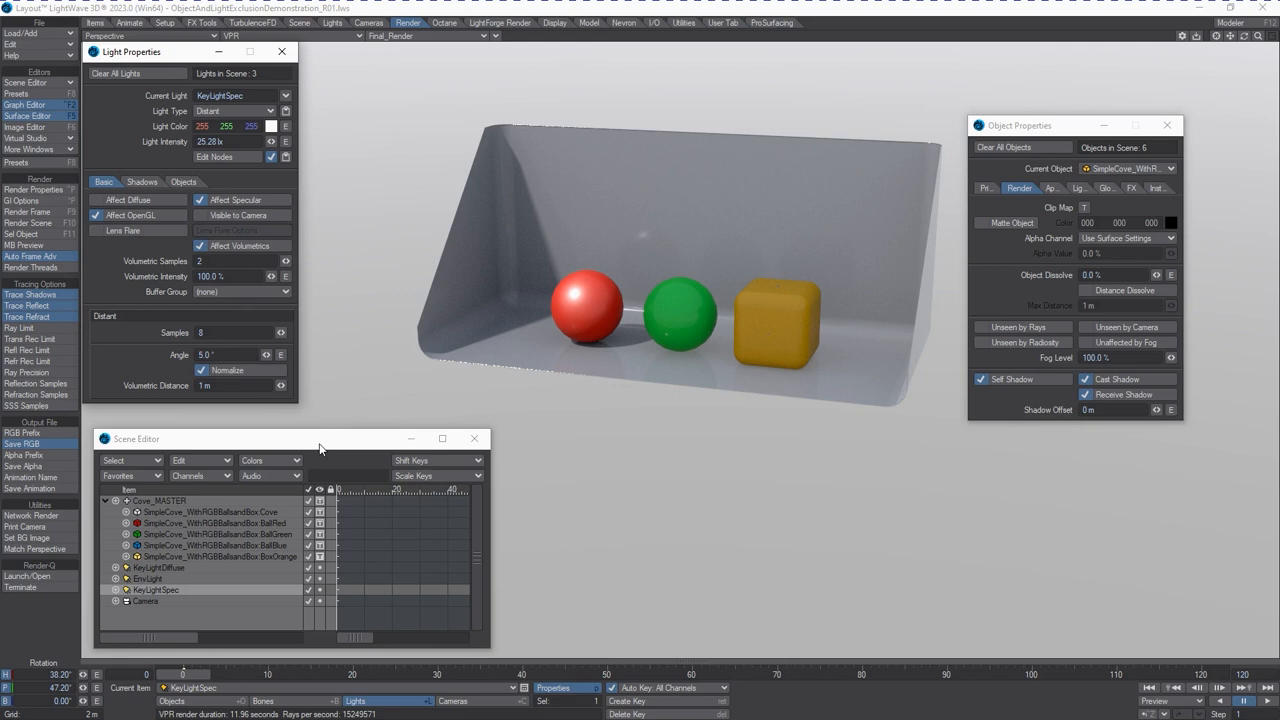
pyautogui.moveTo(332, 450)
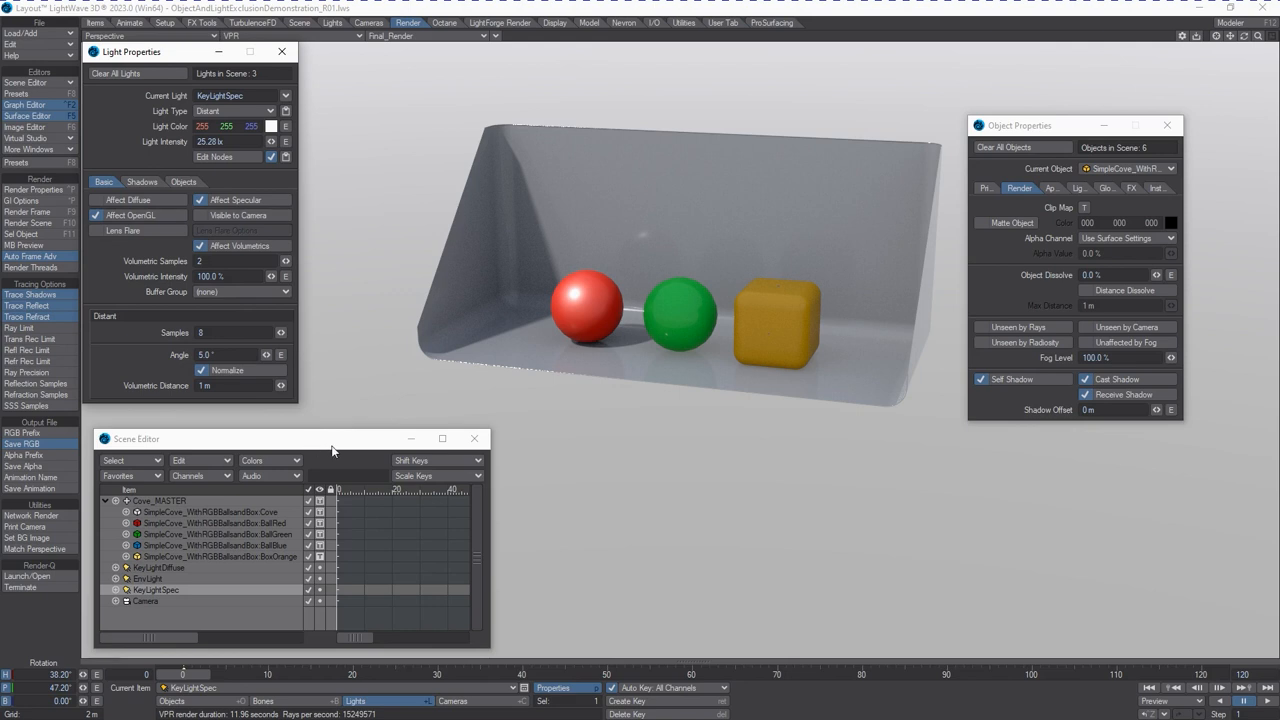